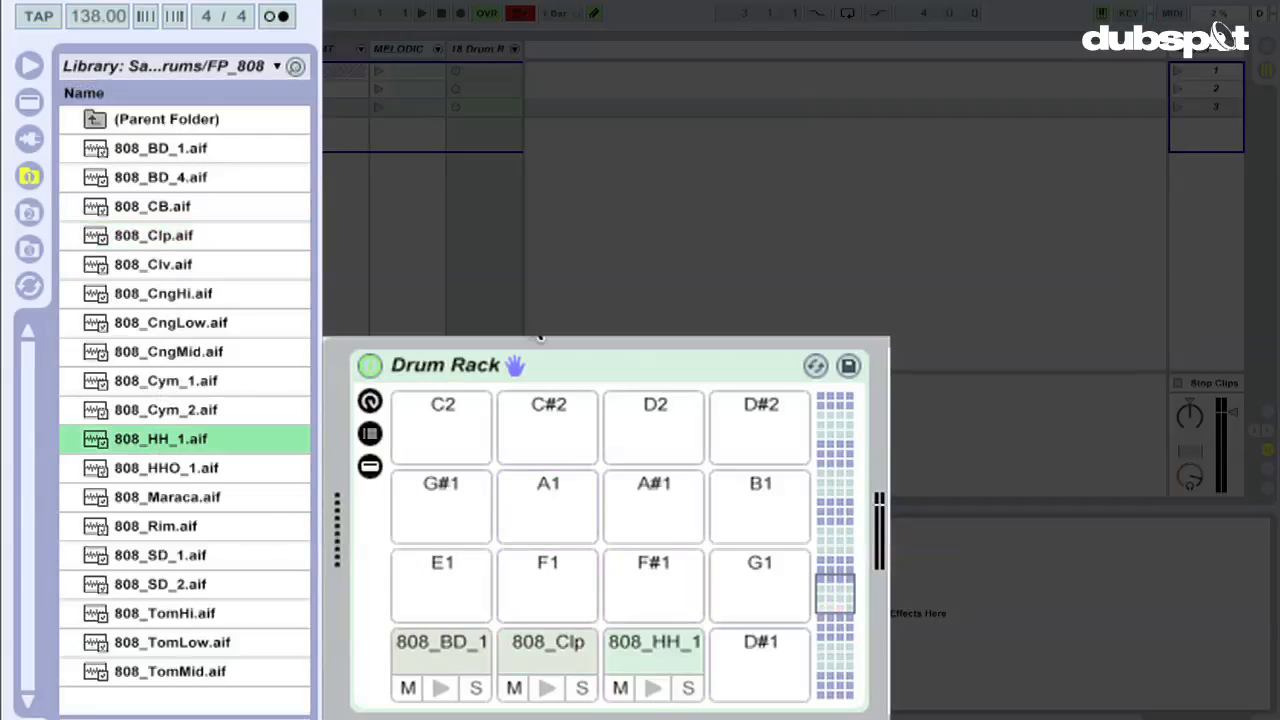
# Add the 808_Clv clave sample onto the empty pad beside 808_HH_1
pyautogui.click(152, 264)
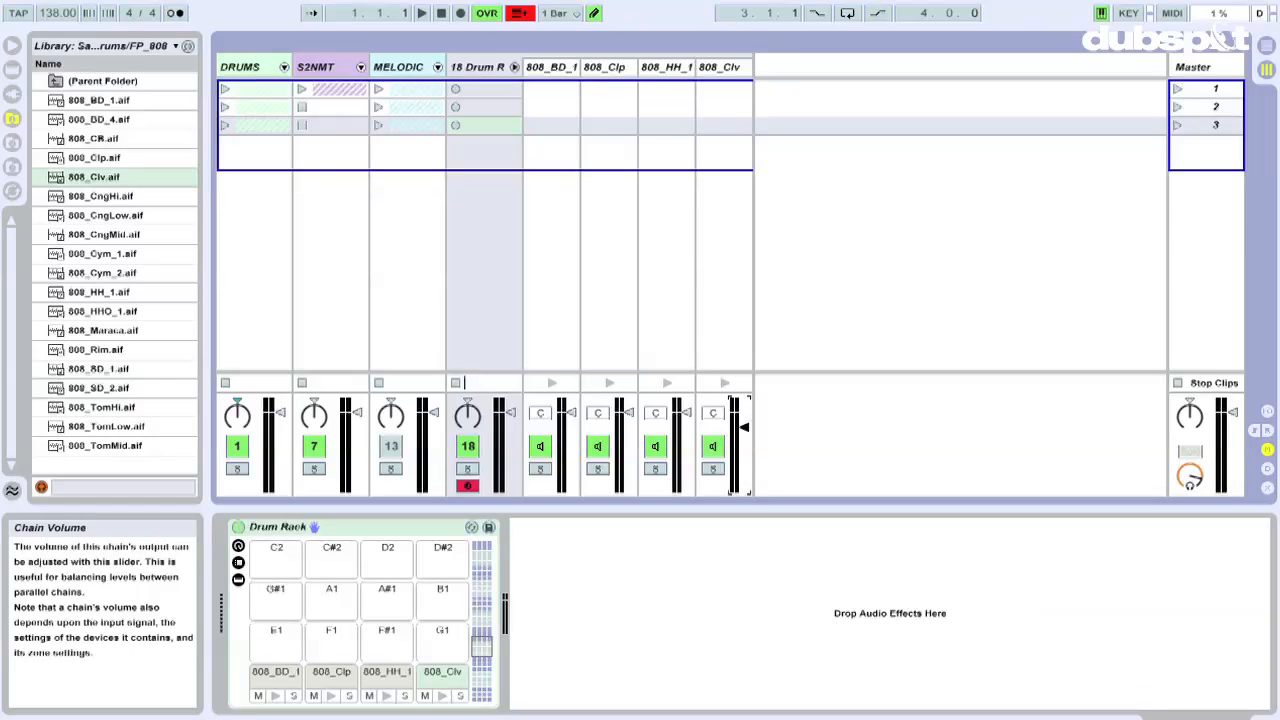
# Create a one-bar clip on the drum rack track with BD, Clp, HH and Clv notes
pyautogui.click(484, 88)
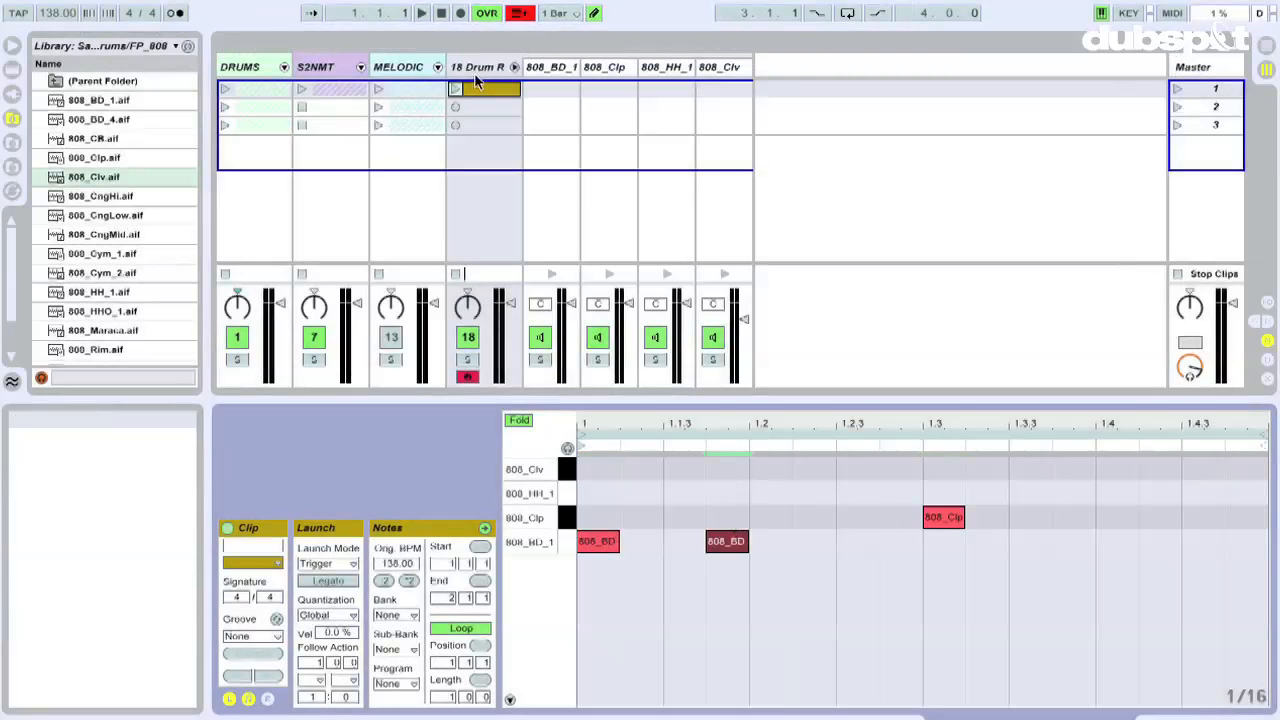
pyautogui.click(456, 88)
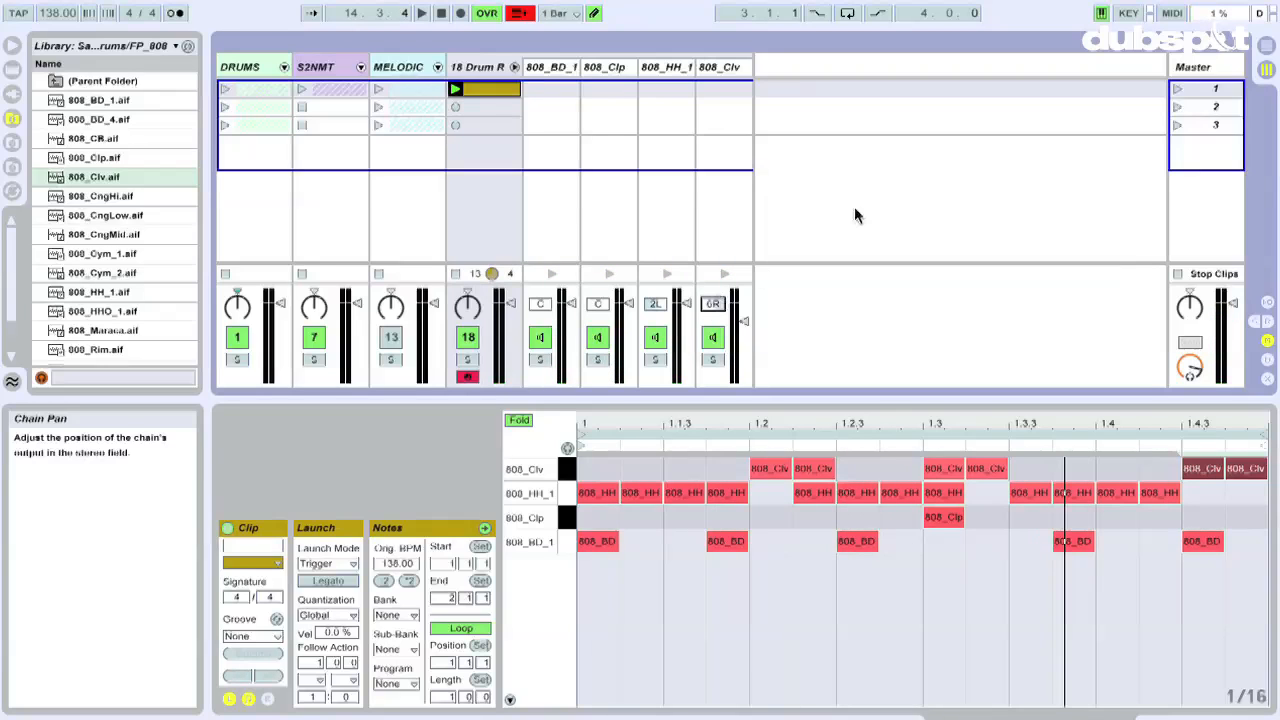
# Show the 808_HH_1 chain's Simpler, then the 808_BD_1 kick pad's Simpler settings
pyautogui.click(664, 68)
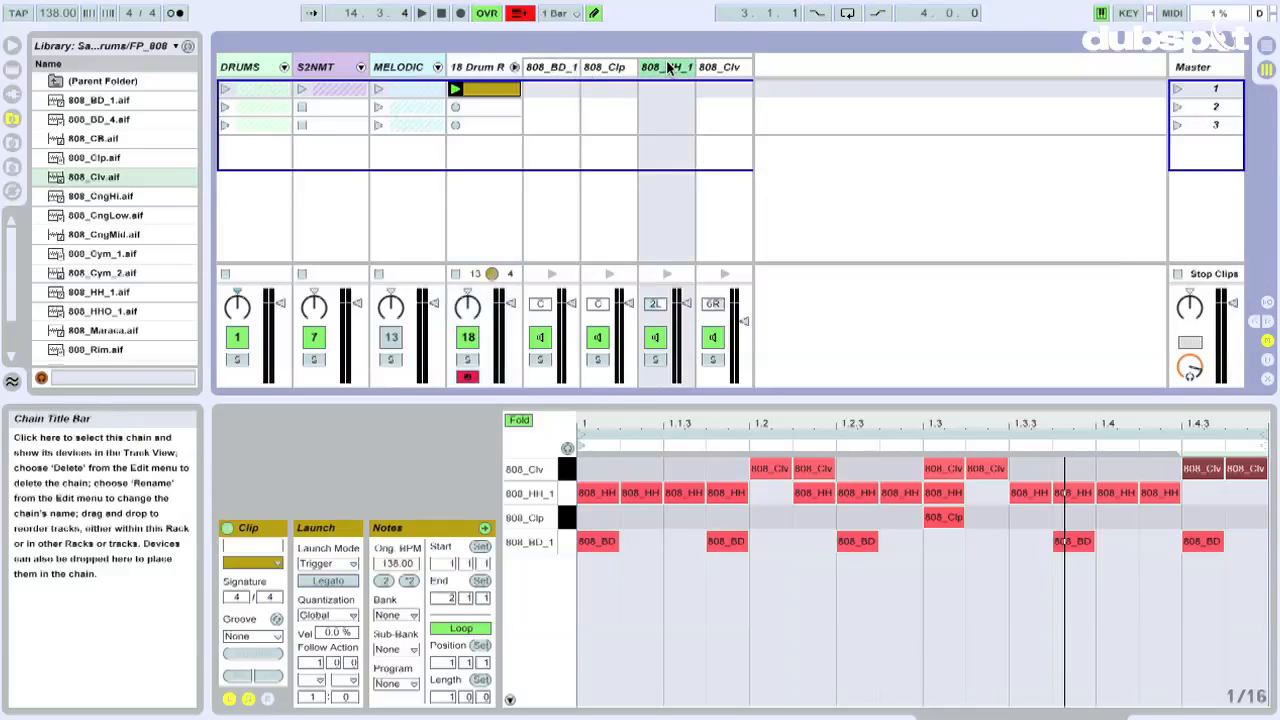
pyautogui.click(666, 68)
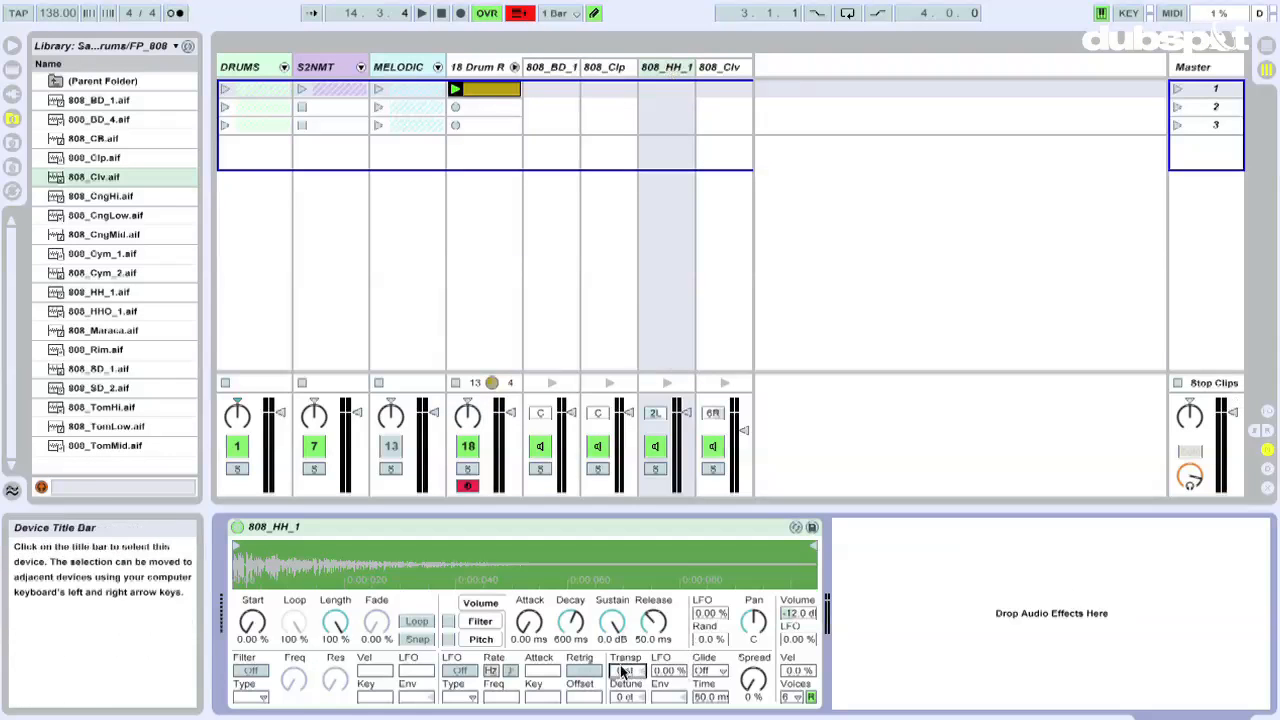
pyautogui.moveTo(544, 536)
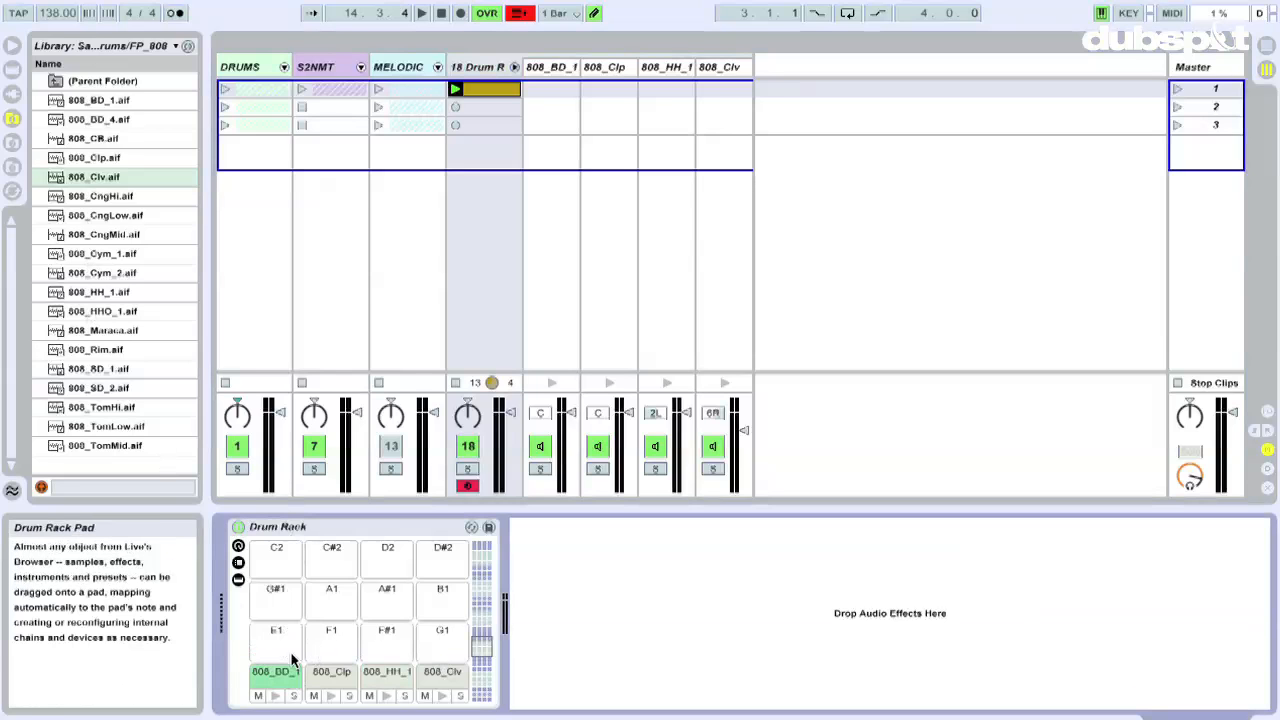
pyautogui.click(276, 672)
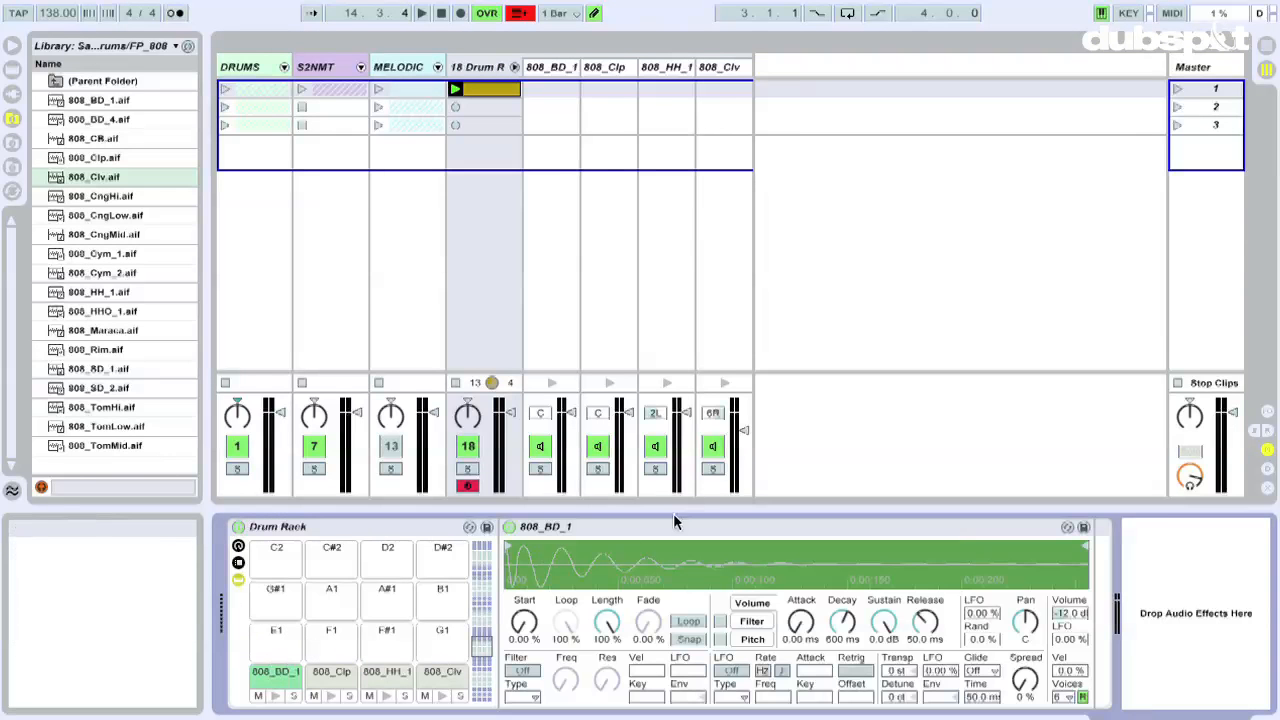
pyautogui.click(332, 672)
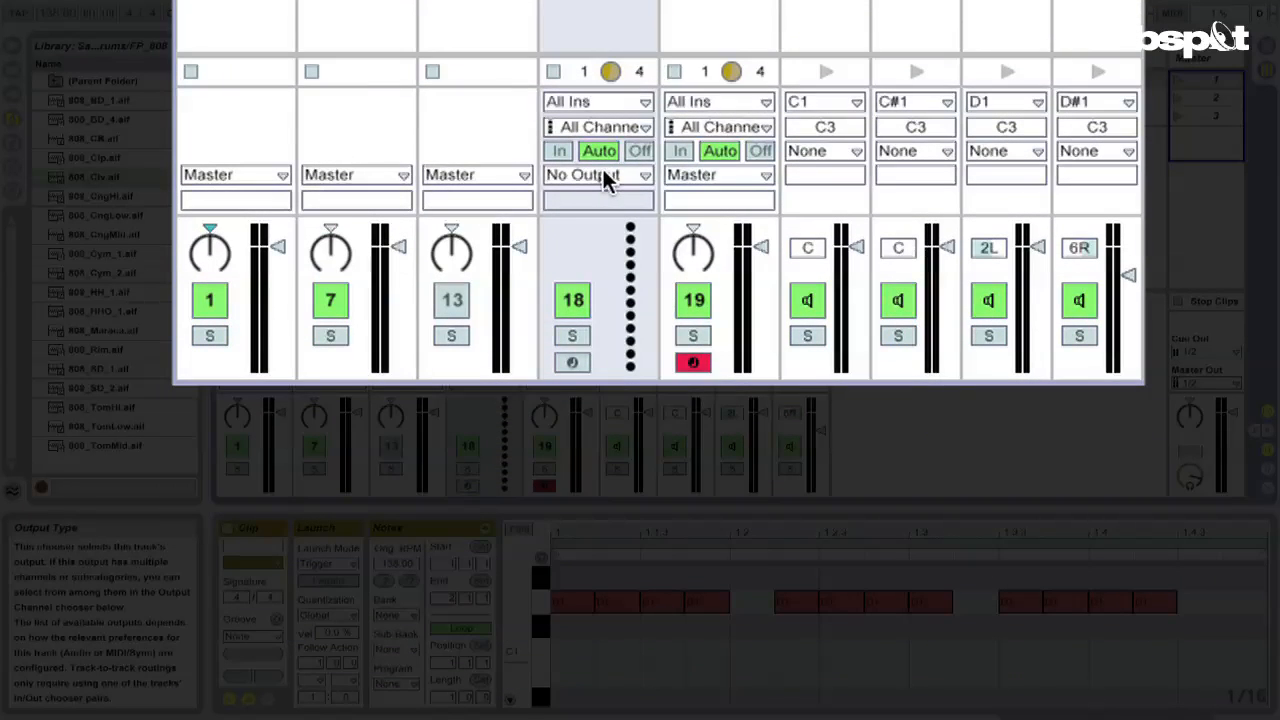
# Set the HH track's output to 19-Drum Rack, channel Drum Rack | 808 HH 1
pyautogui.click(596, 174)
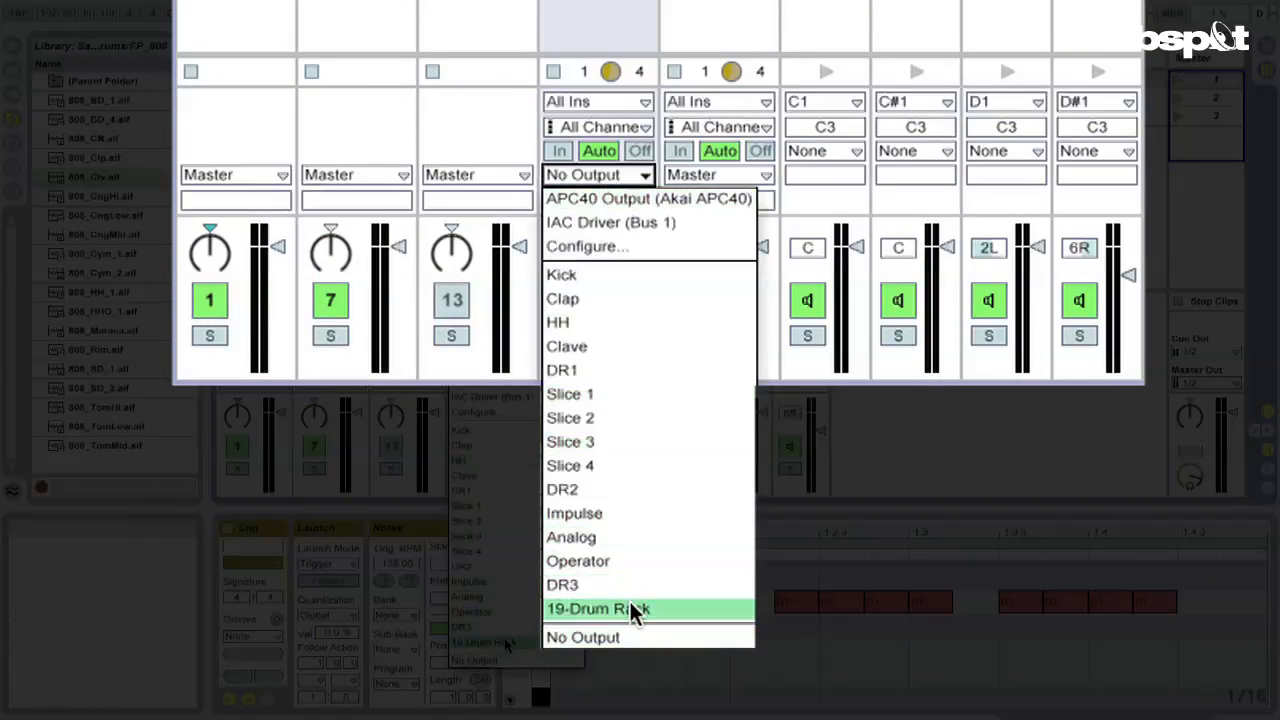
pyautogui.click(598, 608)
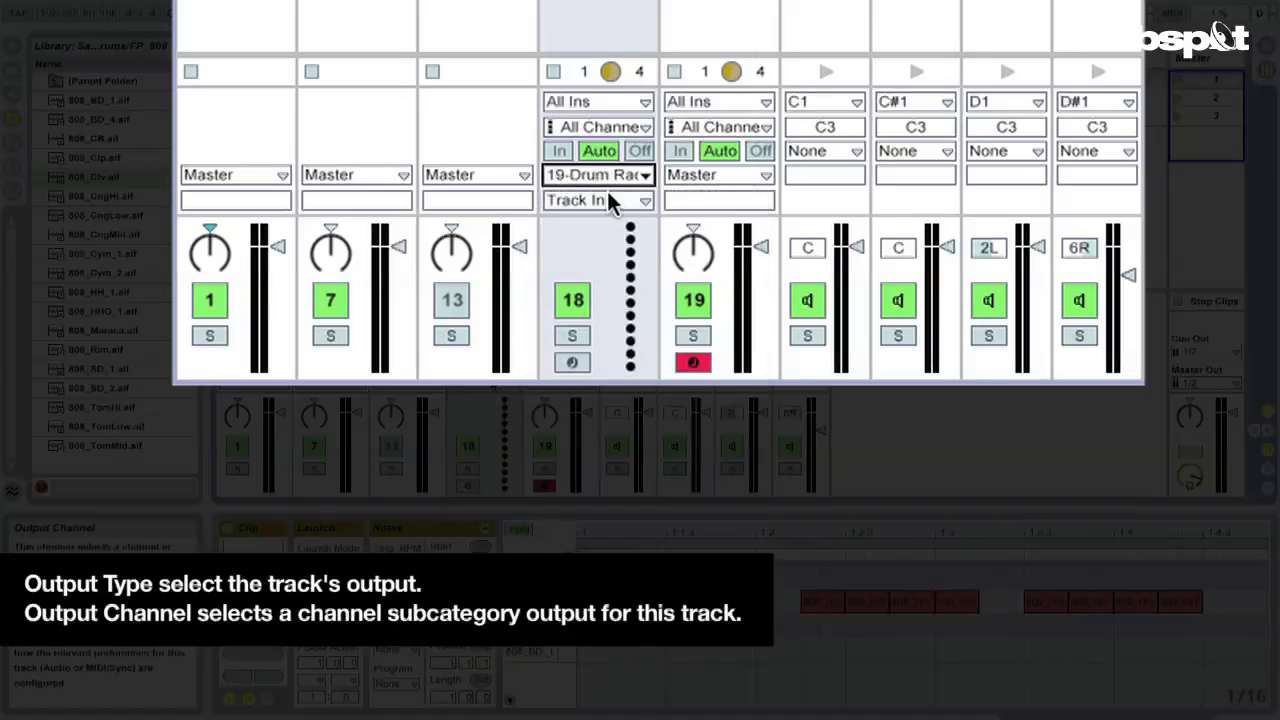
pyautogui.click(596, 200)
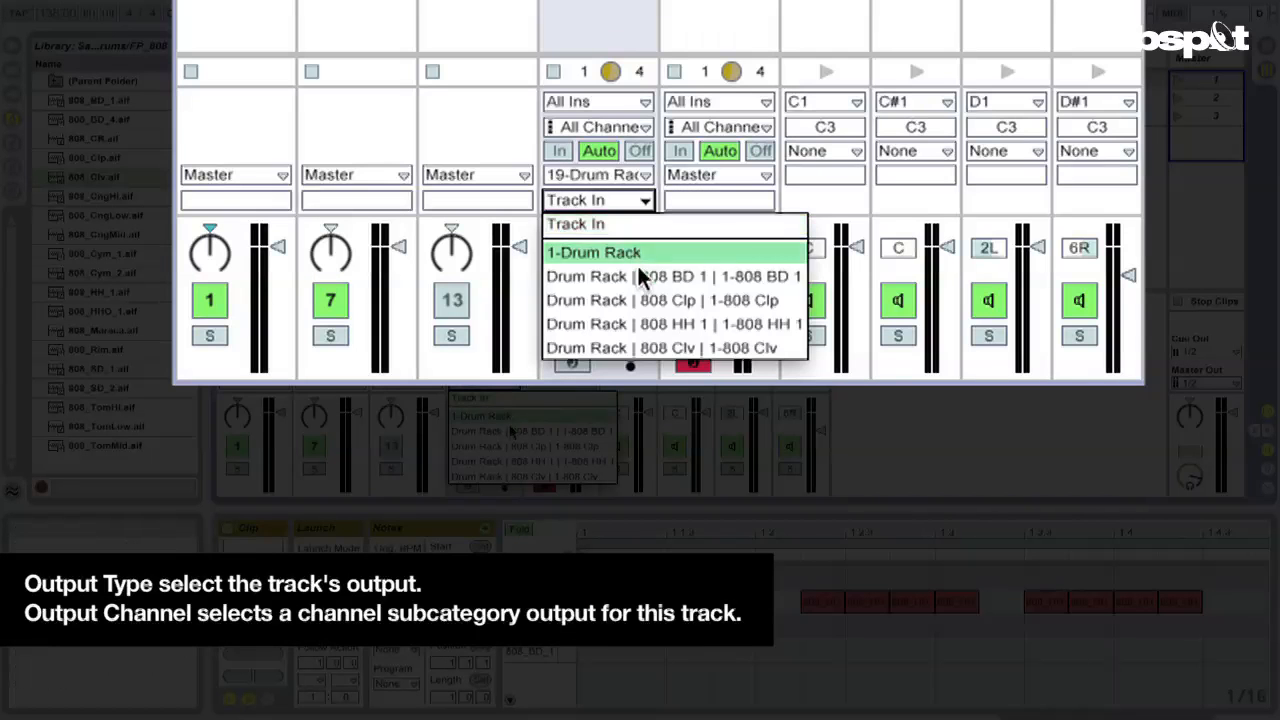
pyautogui.click(592, 252)
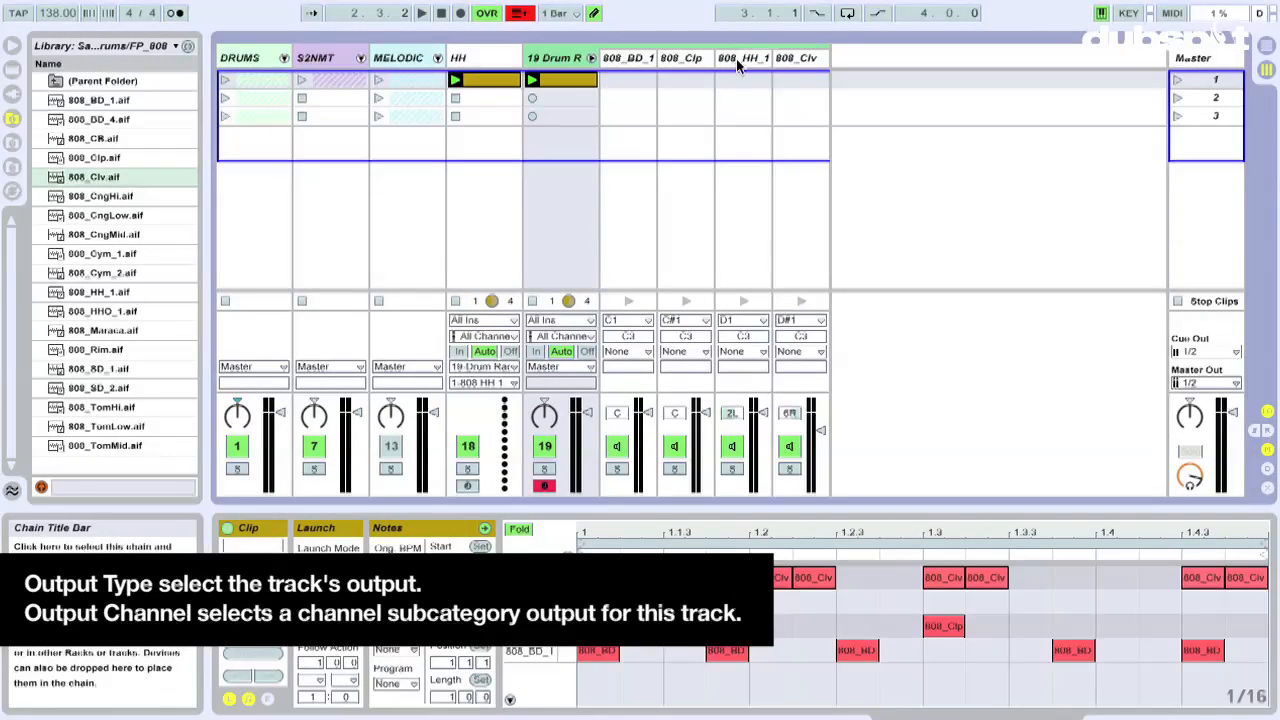
# Launch the HH clip and show the chain list with trigger notes C1–D#1 playing at C3
pyautogui.click(744, 56)
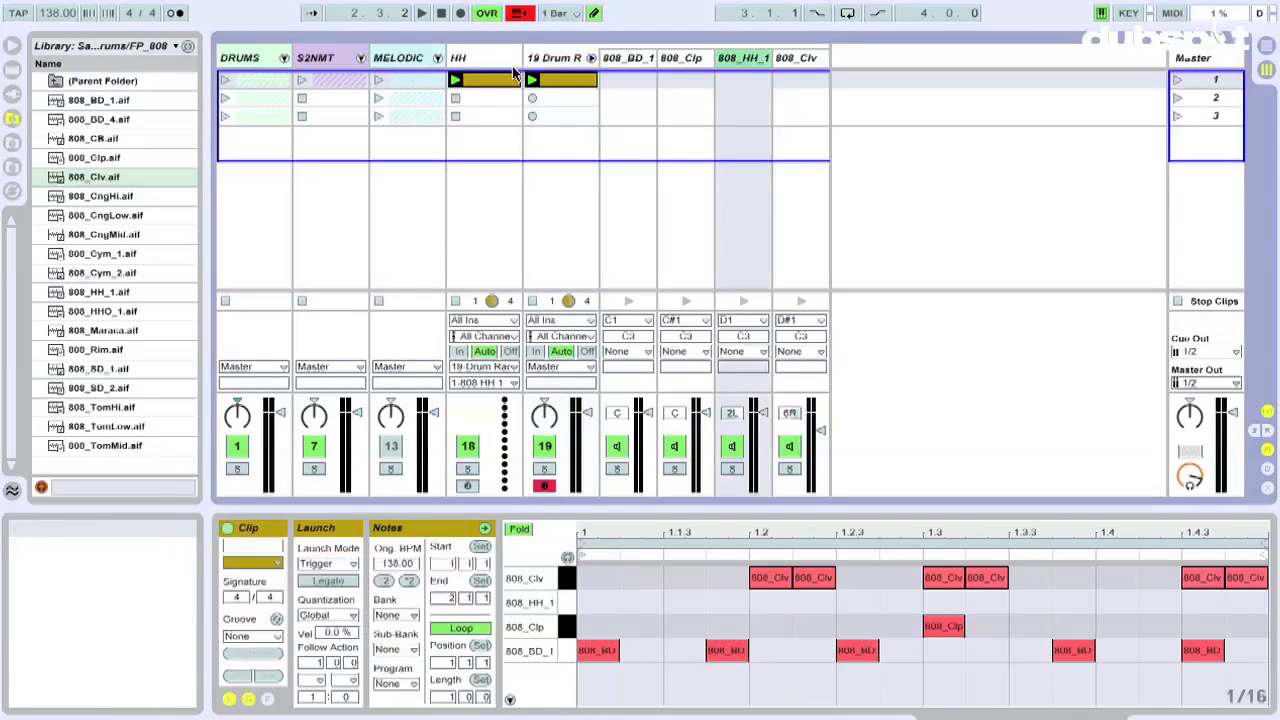
pyautogui.moveTo(432, 122)
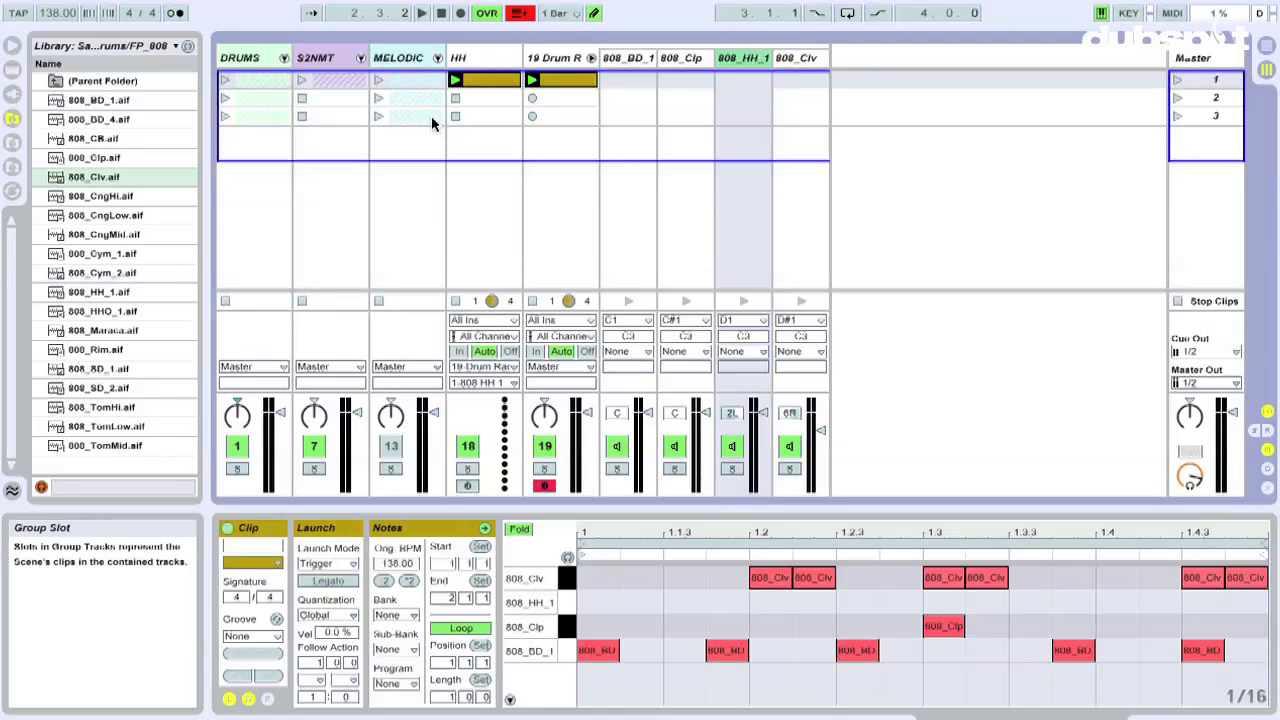
pyautogui.click(420, 12)
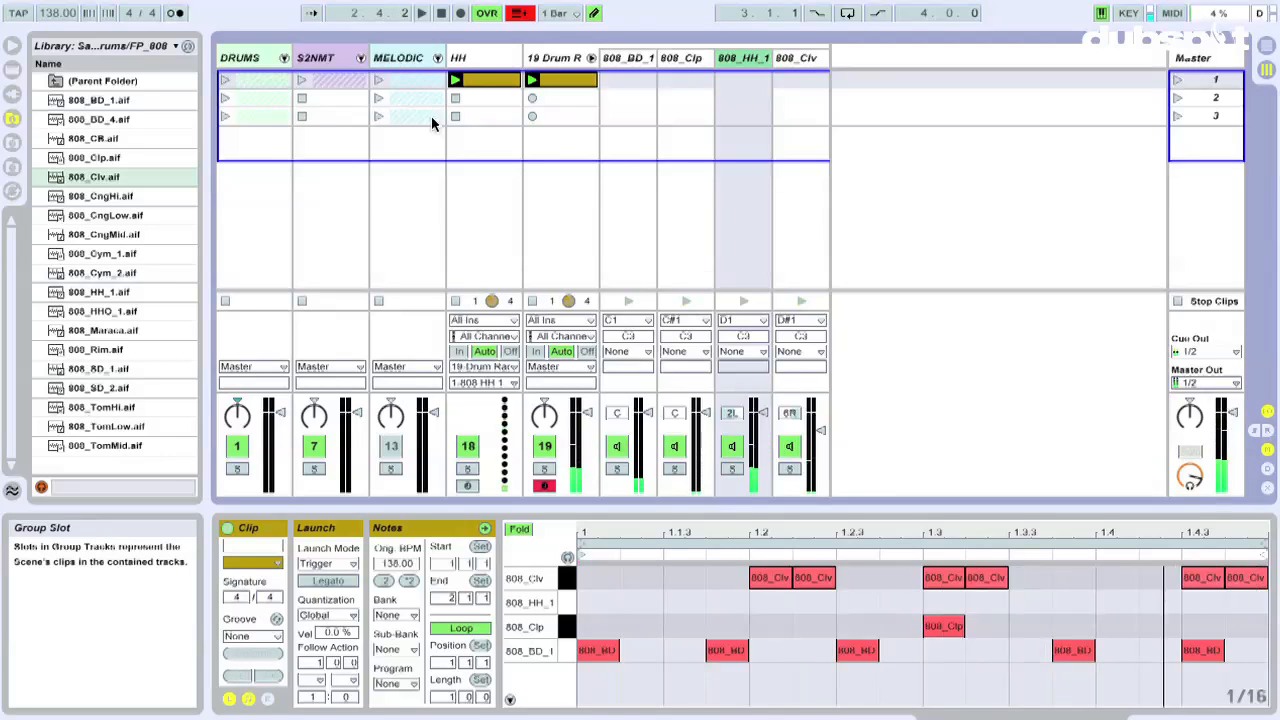
pyautogui.click(456, 80)
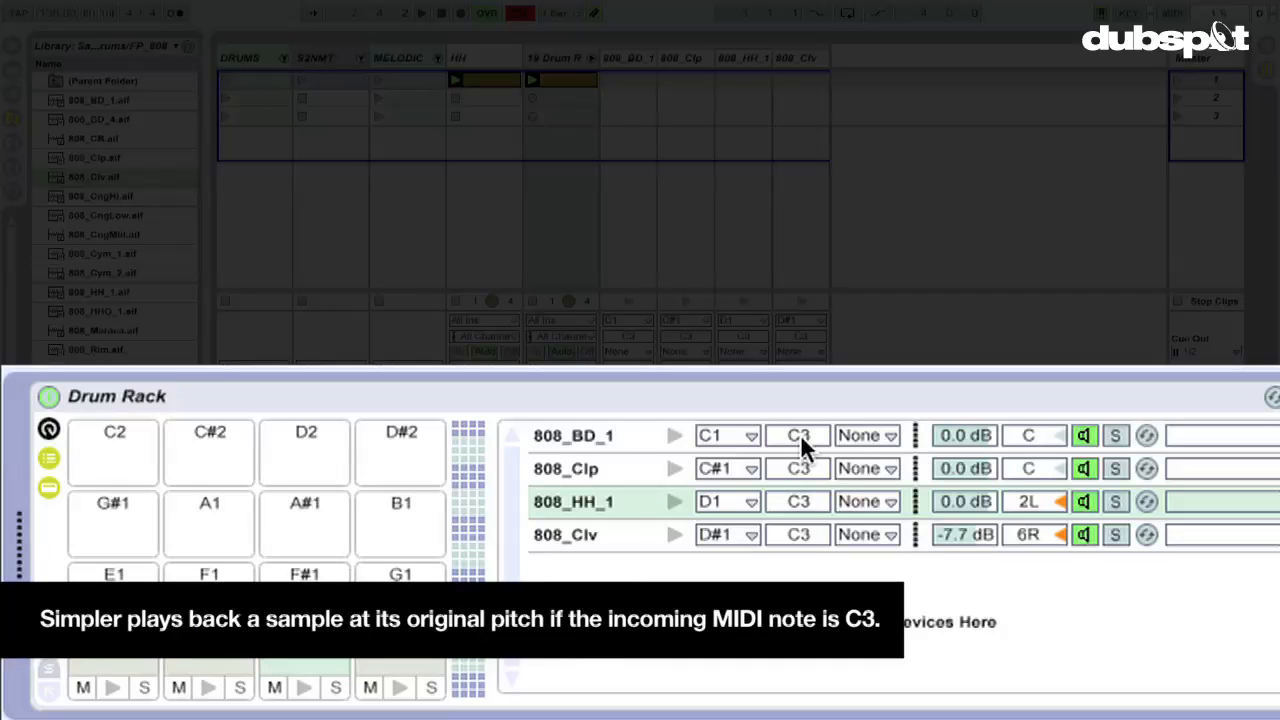
pyautogui.moveTo(800, 530)
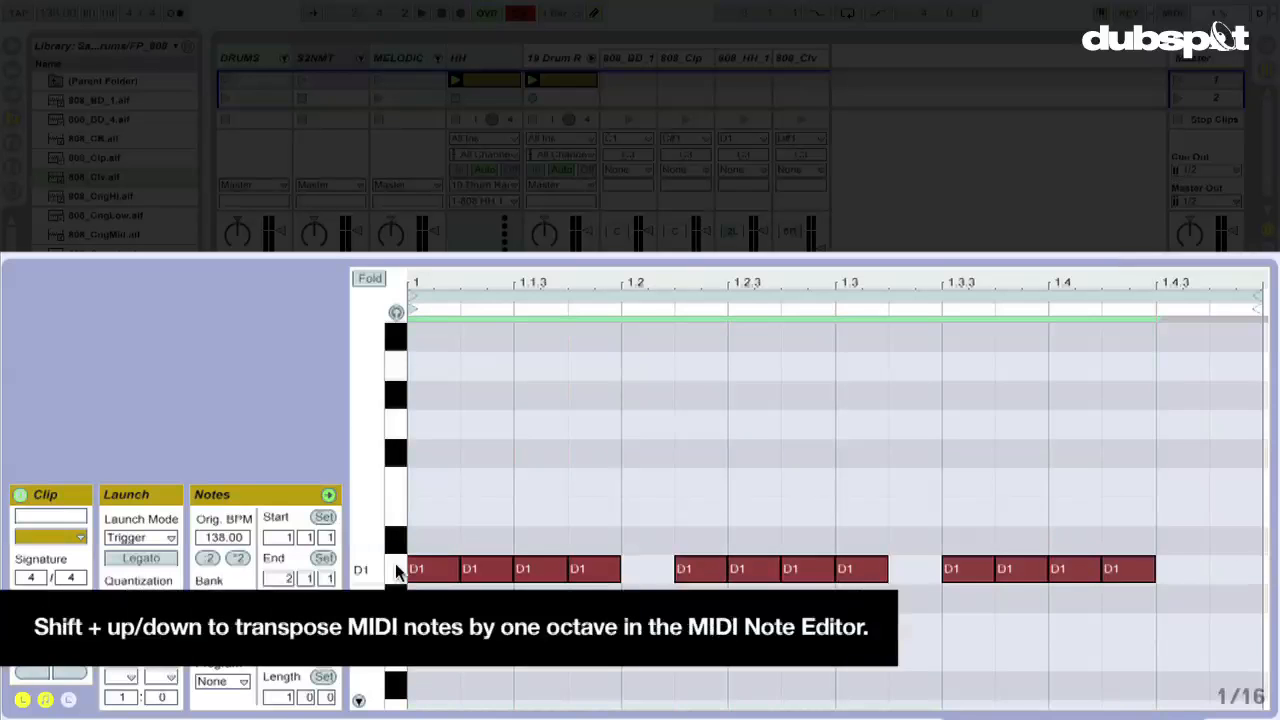
# Transpose all the HH clip's D1 notes up by octaves to C3
pyautogui.press('shift+up')
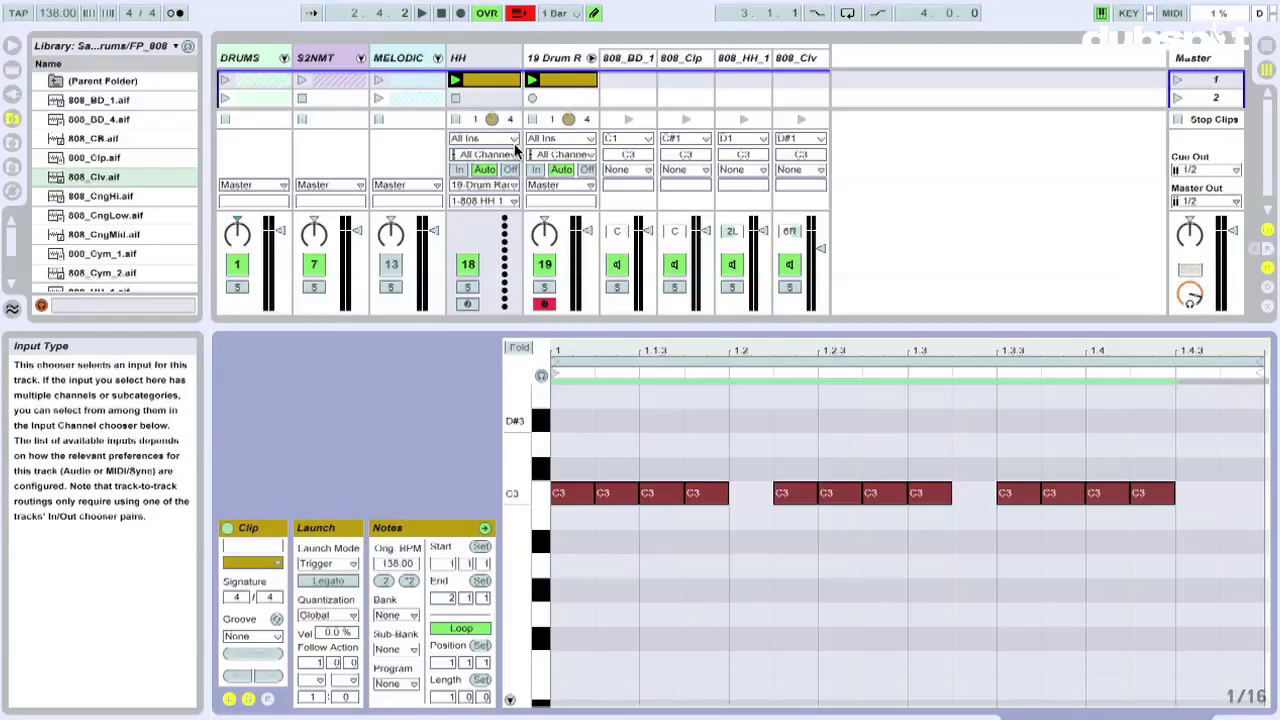
pyautogui.click(420, 12)
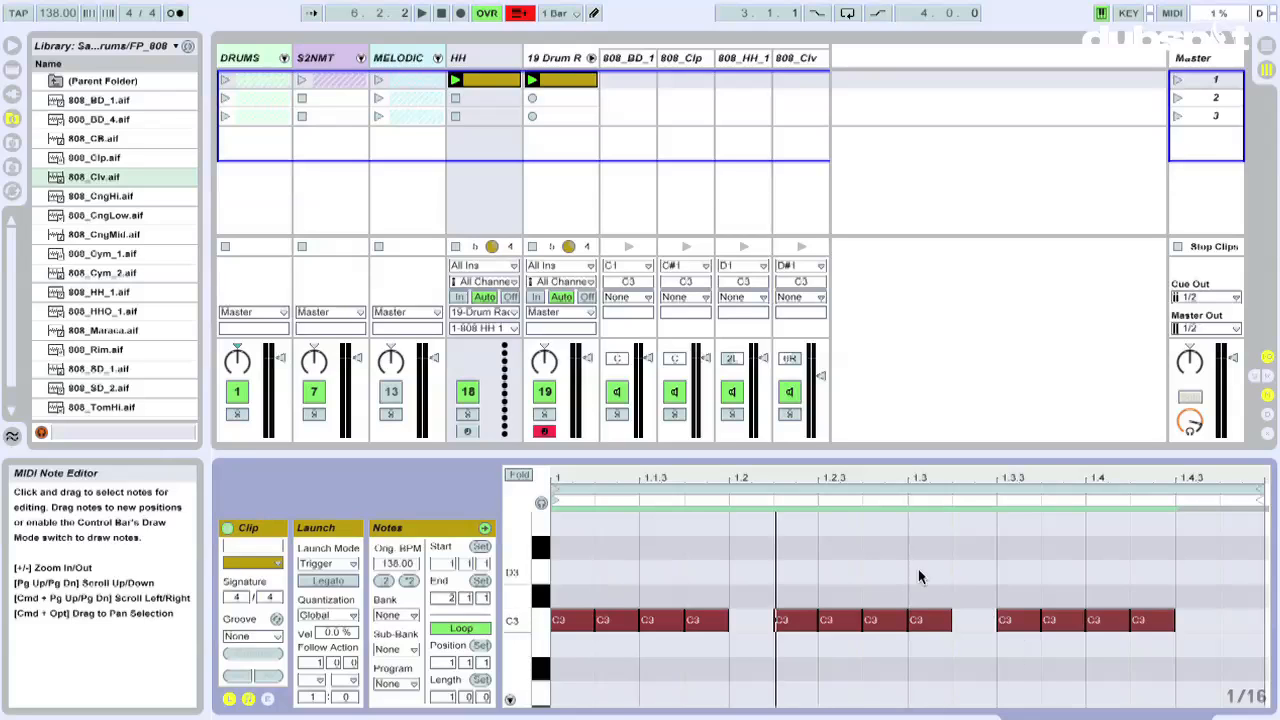
# Re-pitch individual hi-hat notes to B2, C#3 and D#3 and add/remove notes
pyautogui.click(420, 12)
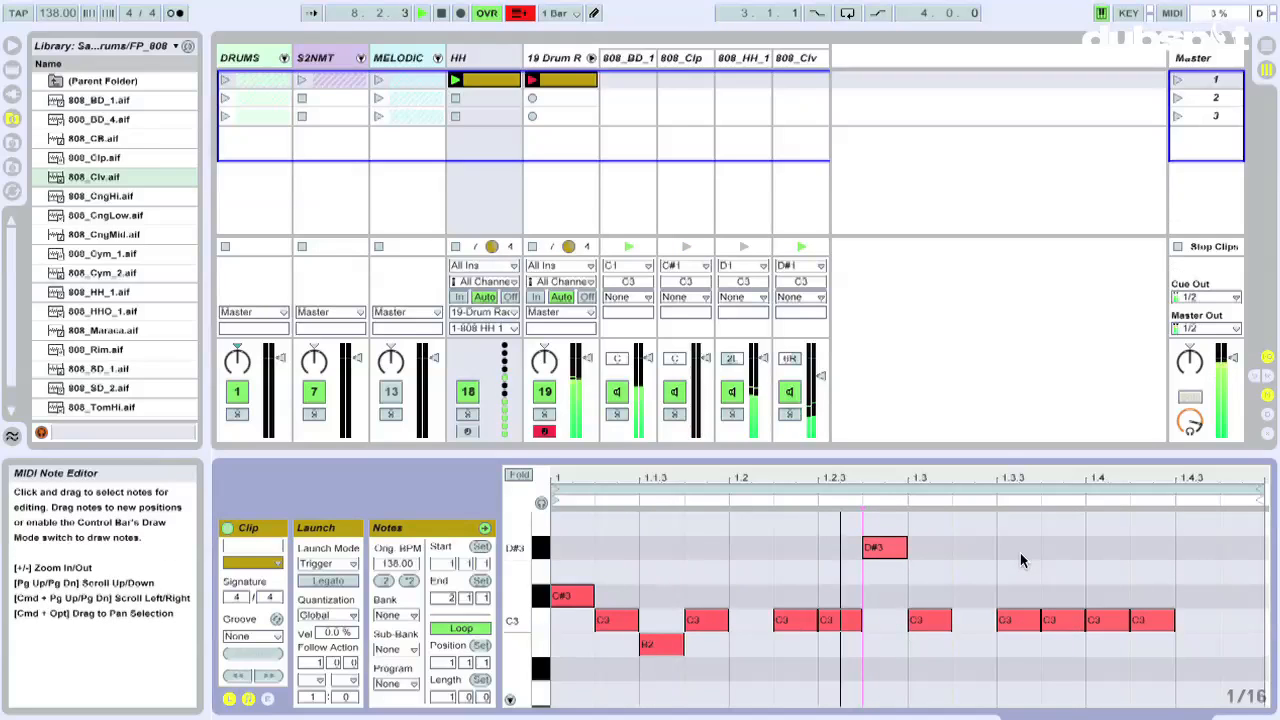
pyautogui.doubleClick(1018, 548)
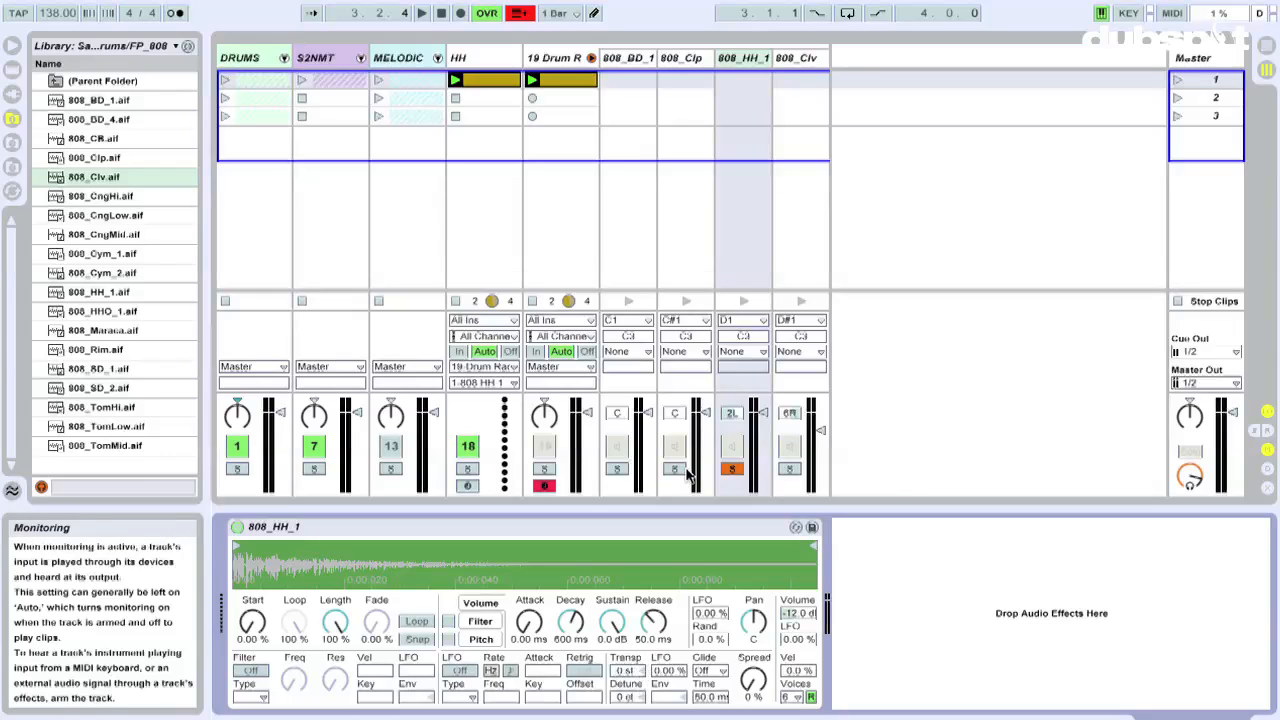
# Review the clave and drum-rack clips and route the Clave track into the drum rack's 808 Clv chain
pyautogui.click(796, 56)
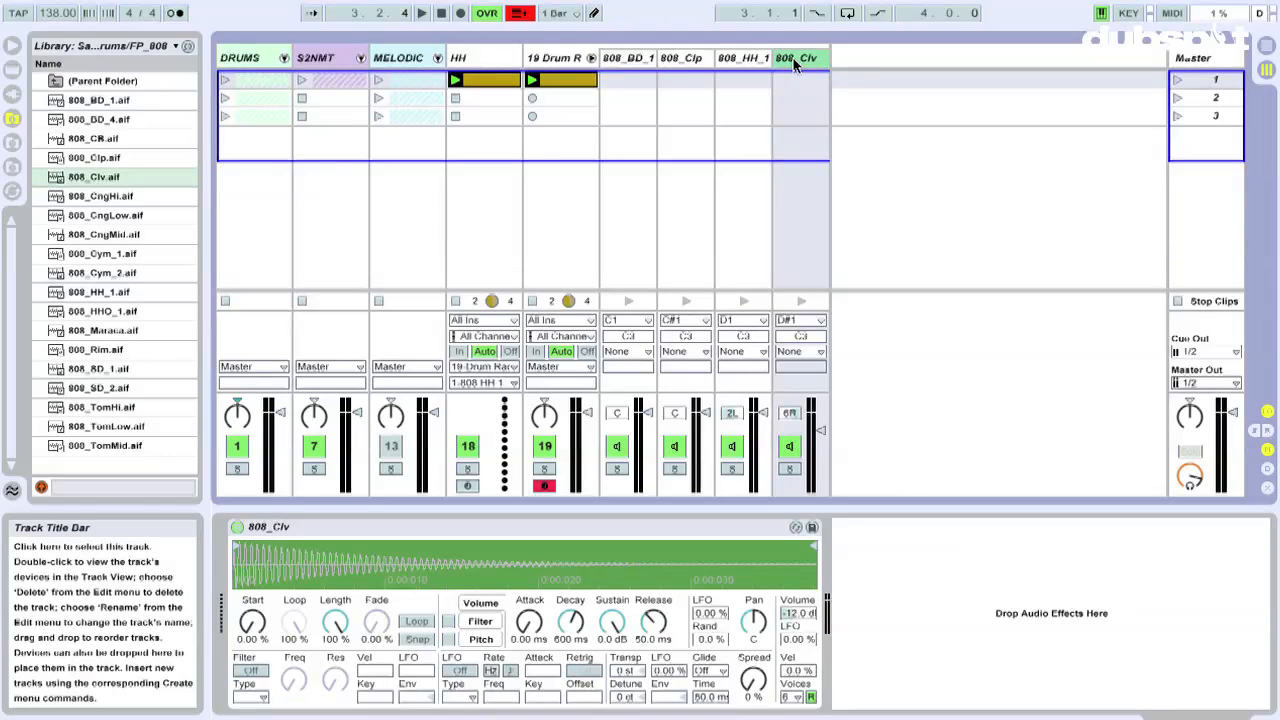
pyautogui.click(484, 56)
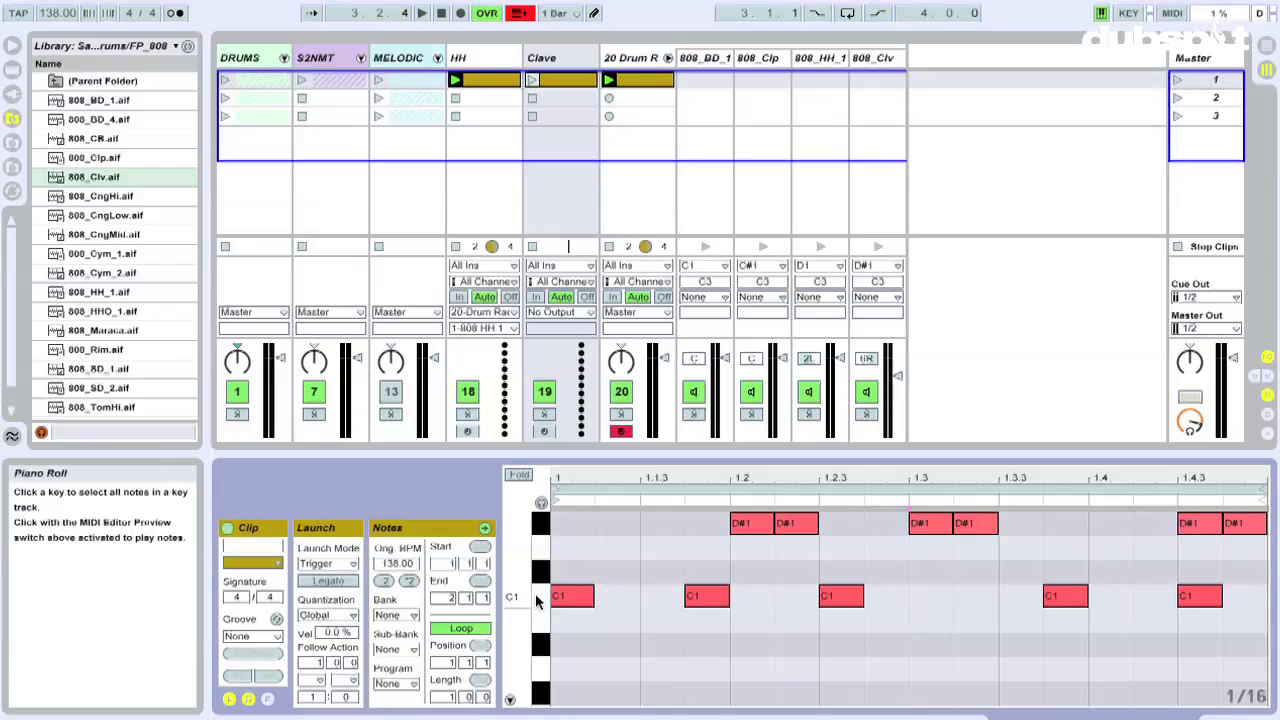
pyautogui.click(648, 80)
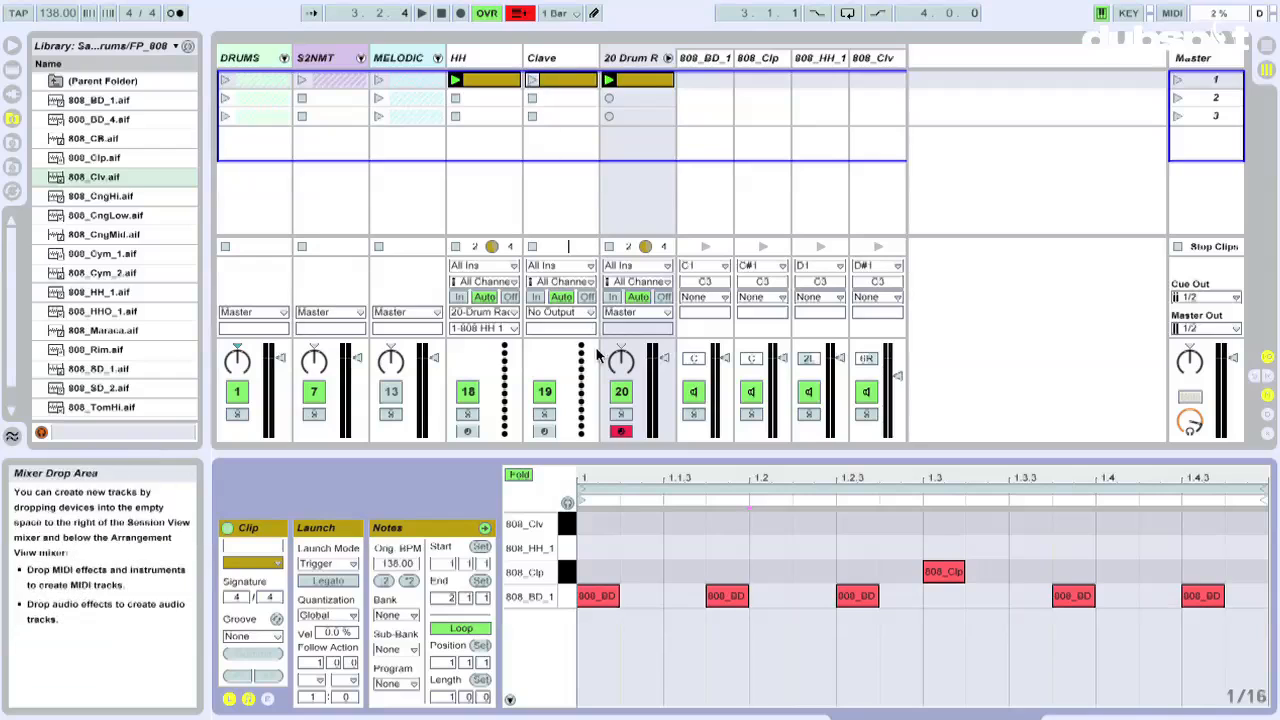
pyautogui.click(596, 312)
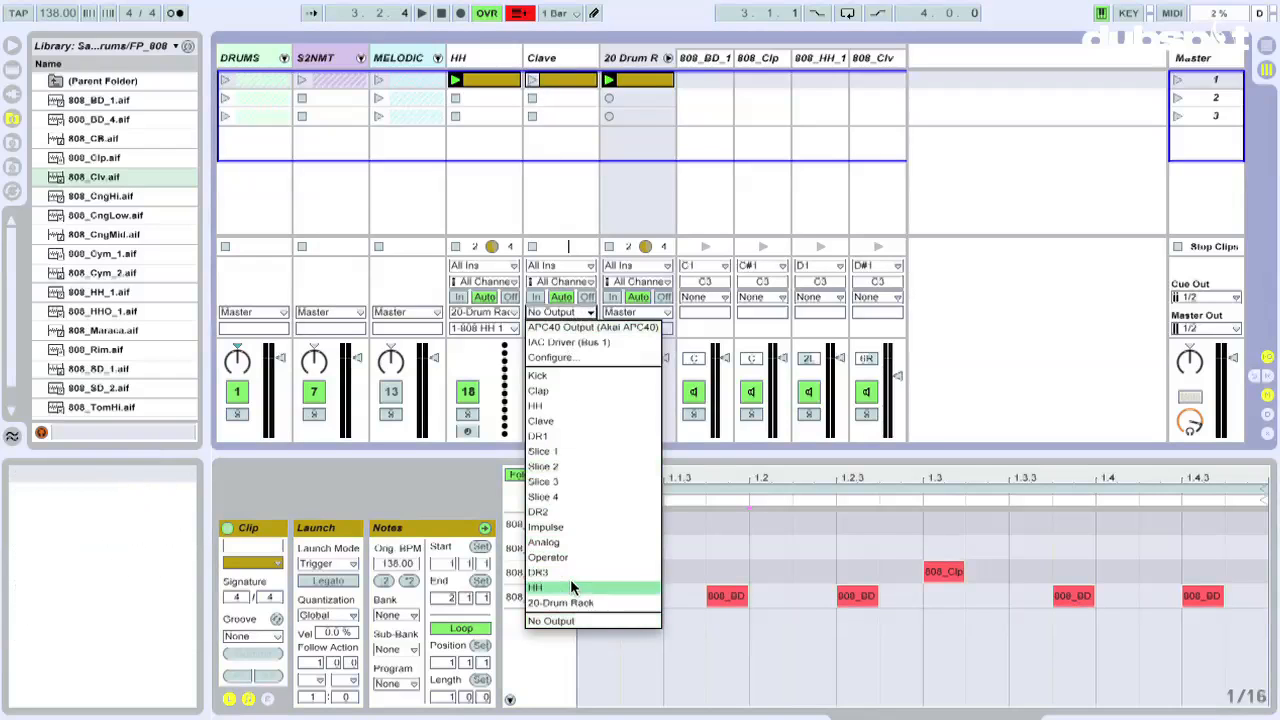
pyautogui.click(536, 588)
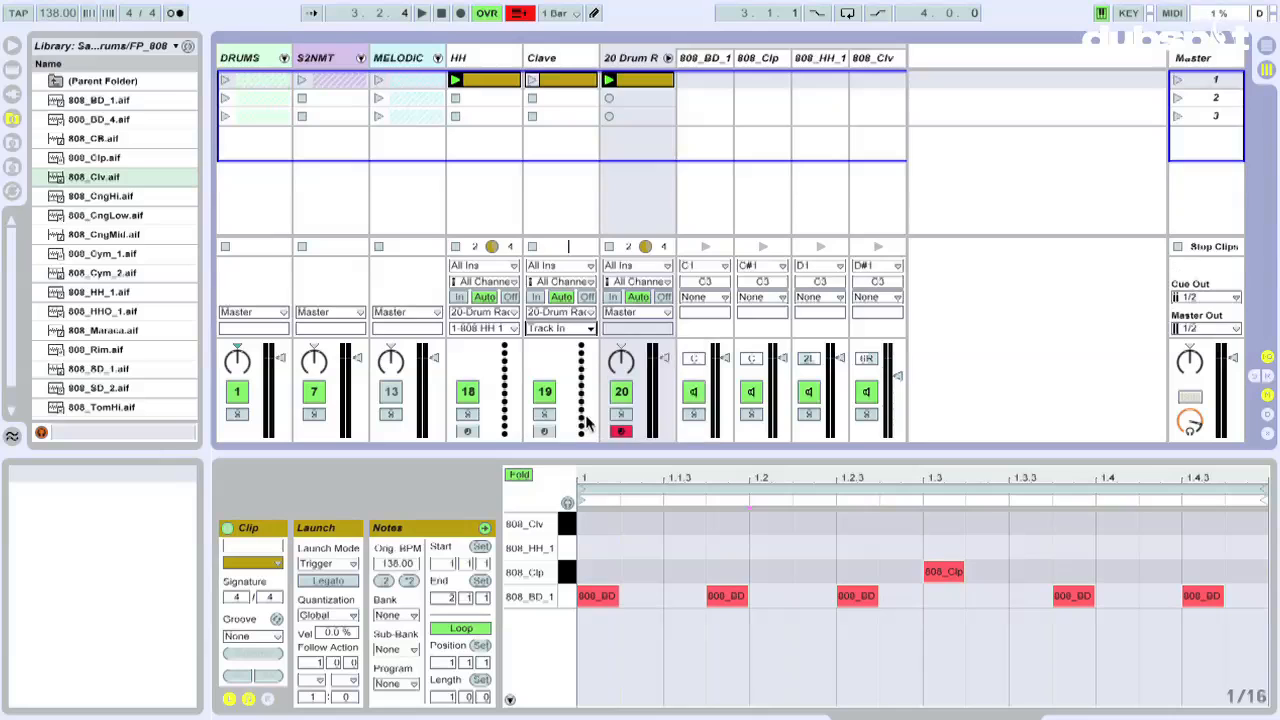
# Unfold the note editor to show every row and bring up the HH track's pattern
pyautogui.click(532, 80)
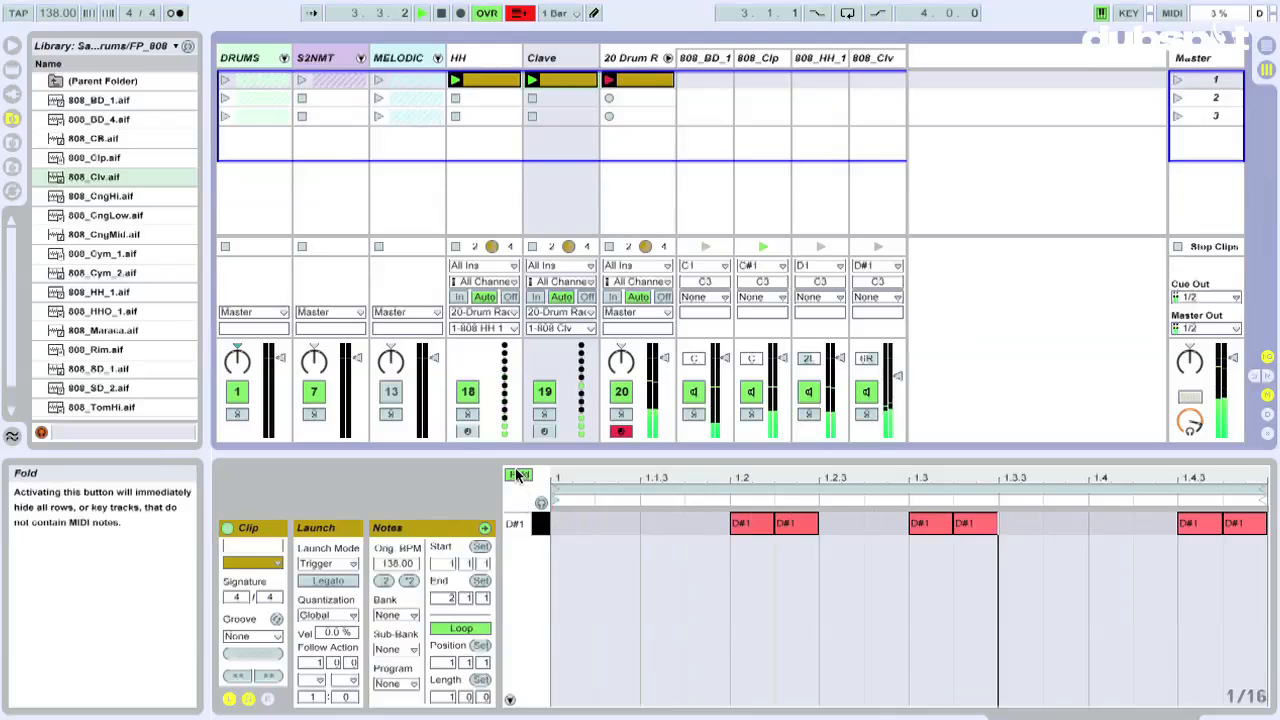
pyautogui.click(518, 476)
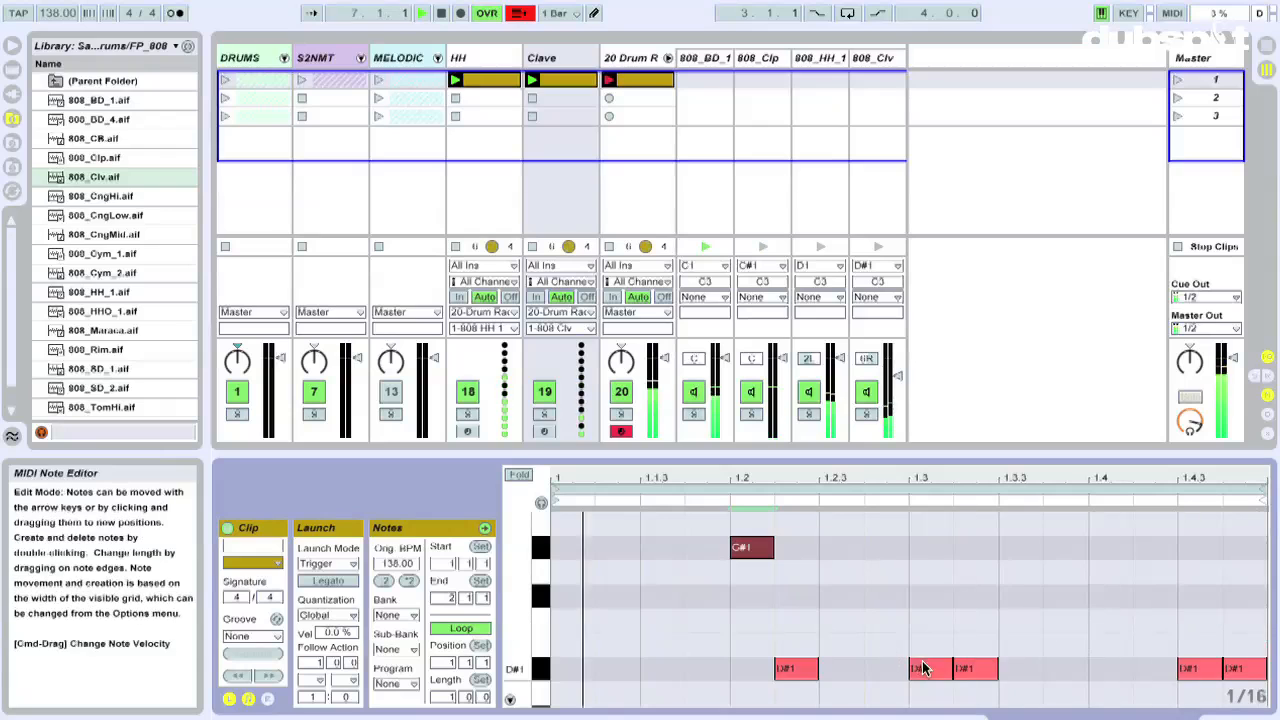
pyautogui.click(930, 644)
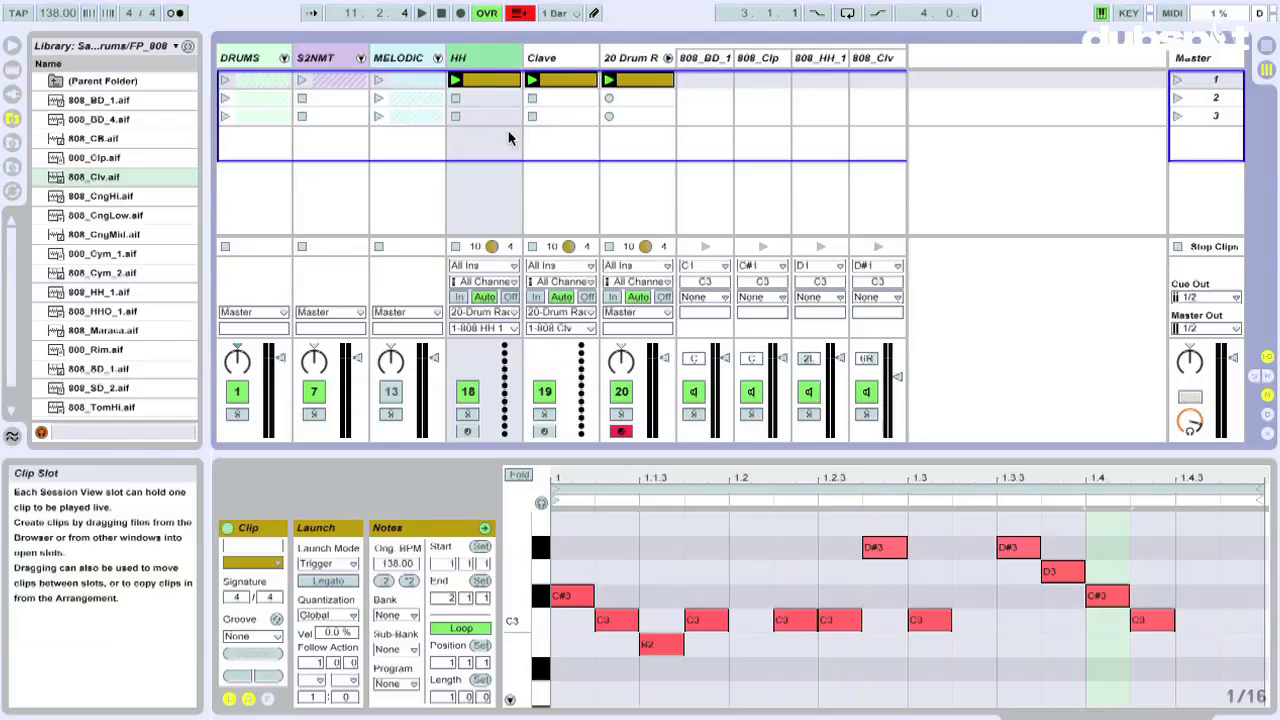
# Add a Ping Pong Delay to the HH track and set its filter band around 1 kHz
pyautogui.click(628, 56)
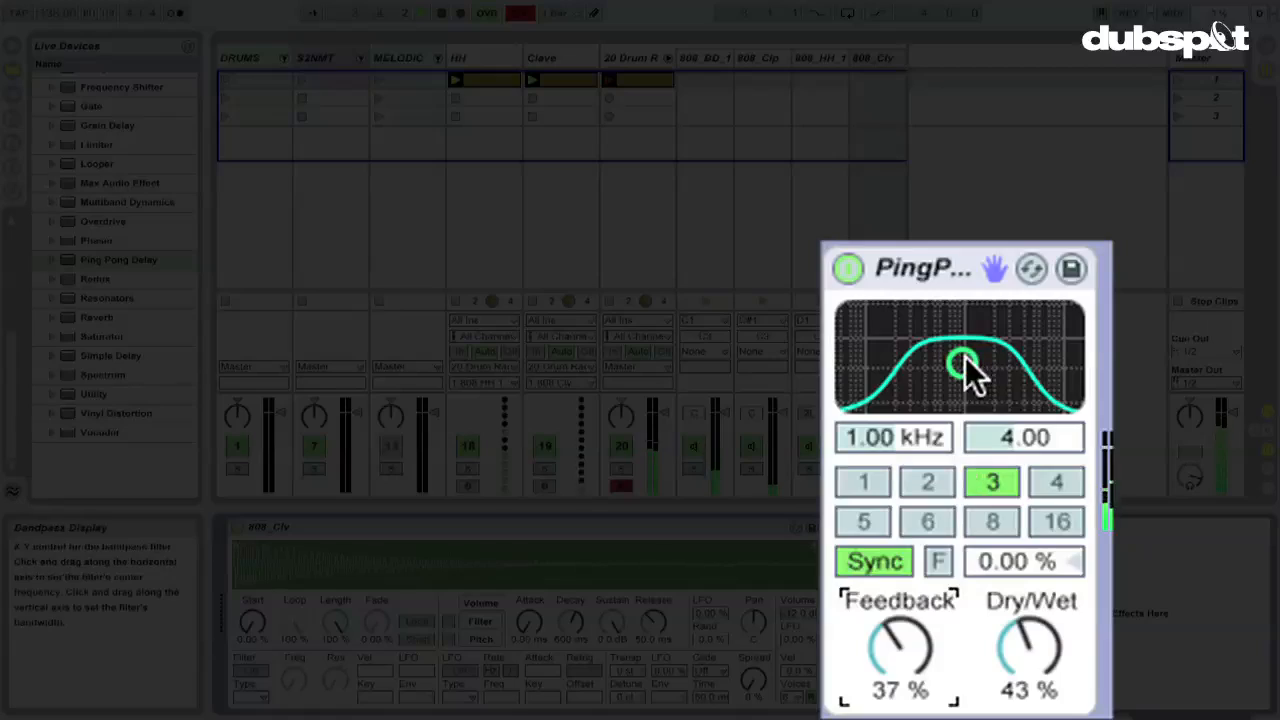
pyautogui.moveTo(964, 364); pyautogui.dragTo(1024, 360)
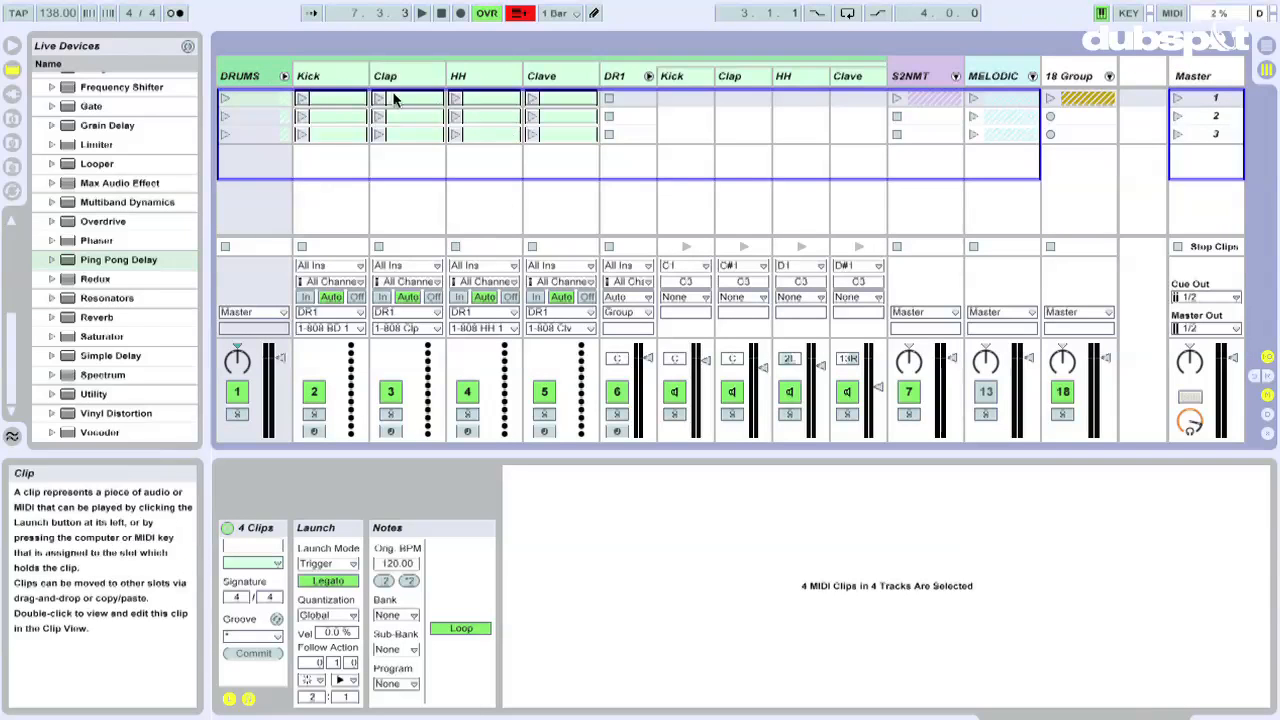
pyautogui.moveTo(302, 96)
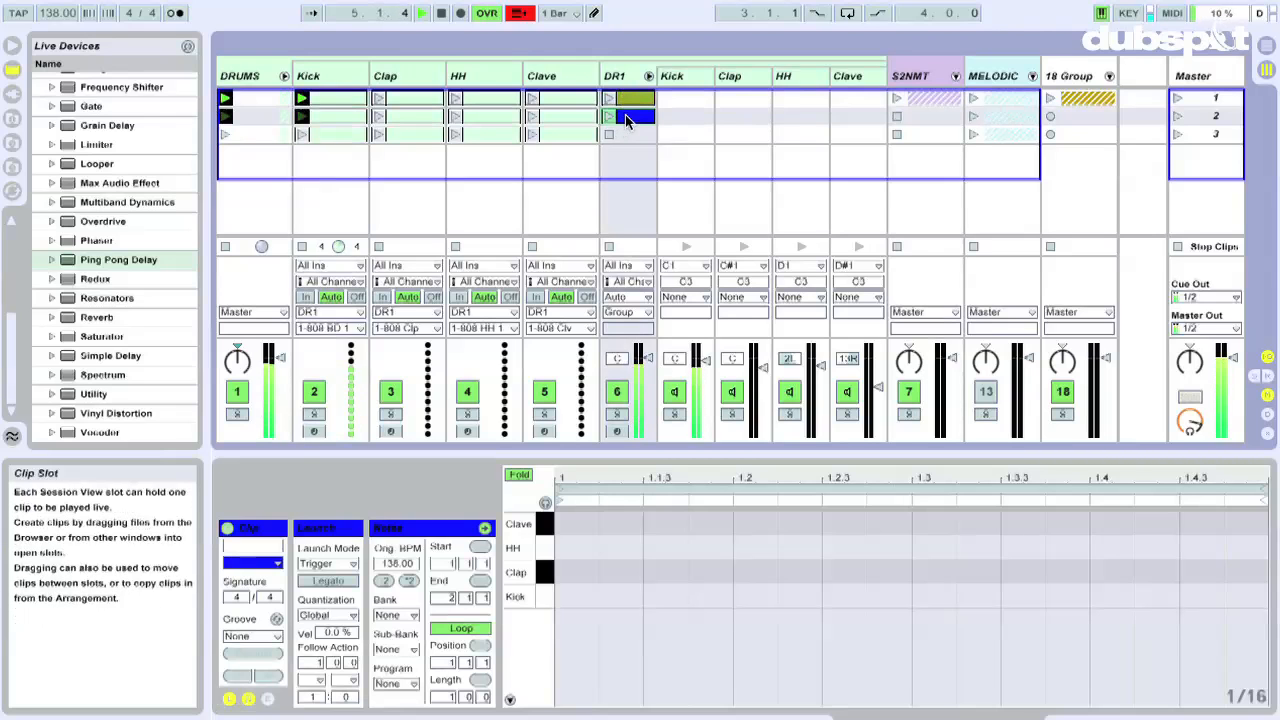
# Copy the Kick, Clap, HH and Clave clips into a second scene under the DR1 group
pyautogui.click(628, 134)
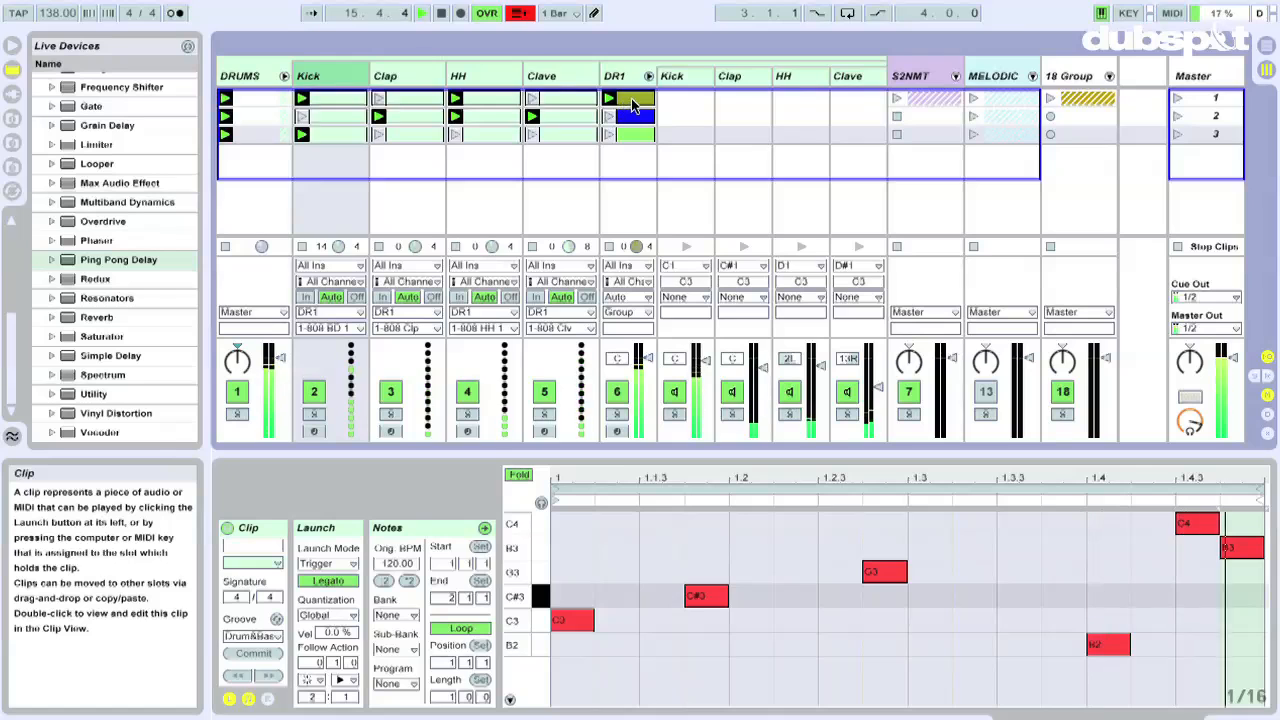
pyautogui.click(628, 116)
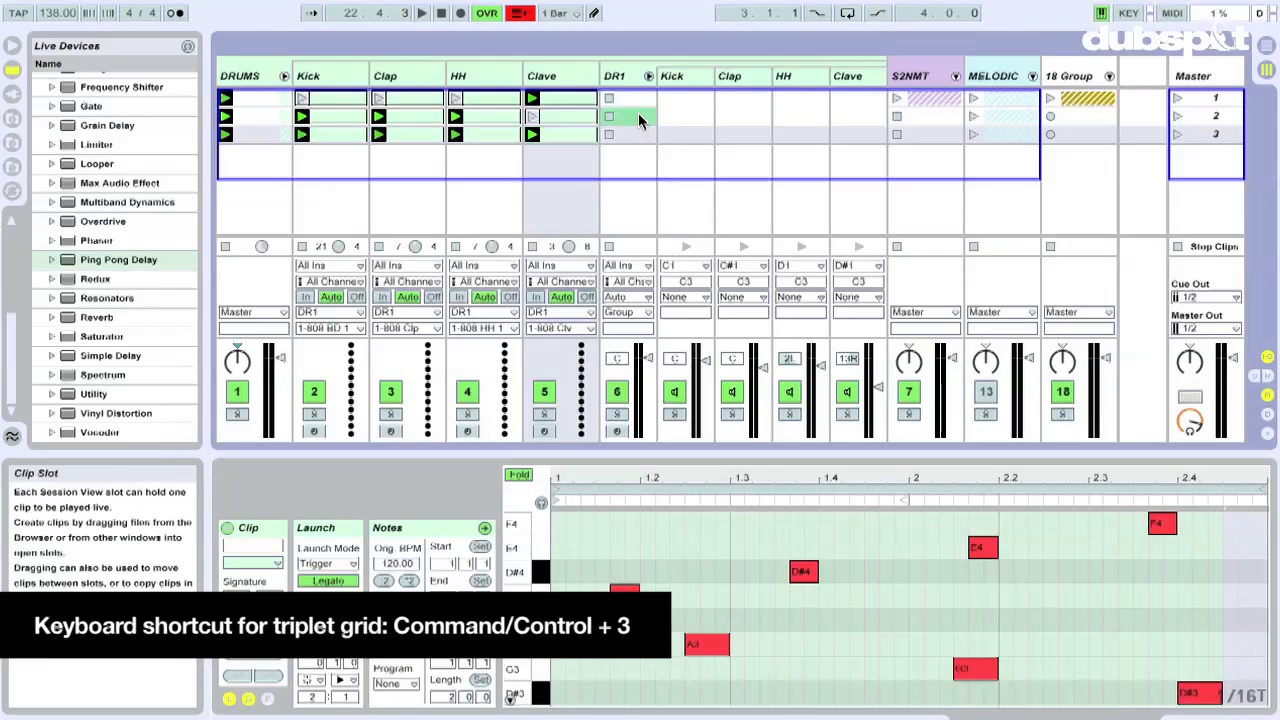
# Bring the empty third-scene drum clip into the editor for the triplet pattern
pyautogui.click(630, 116)
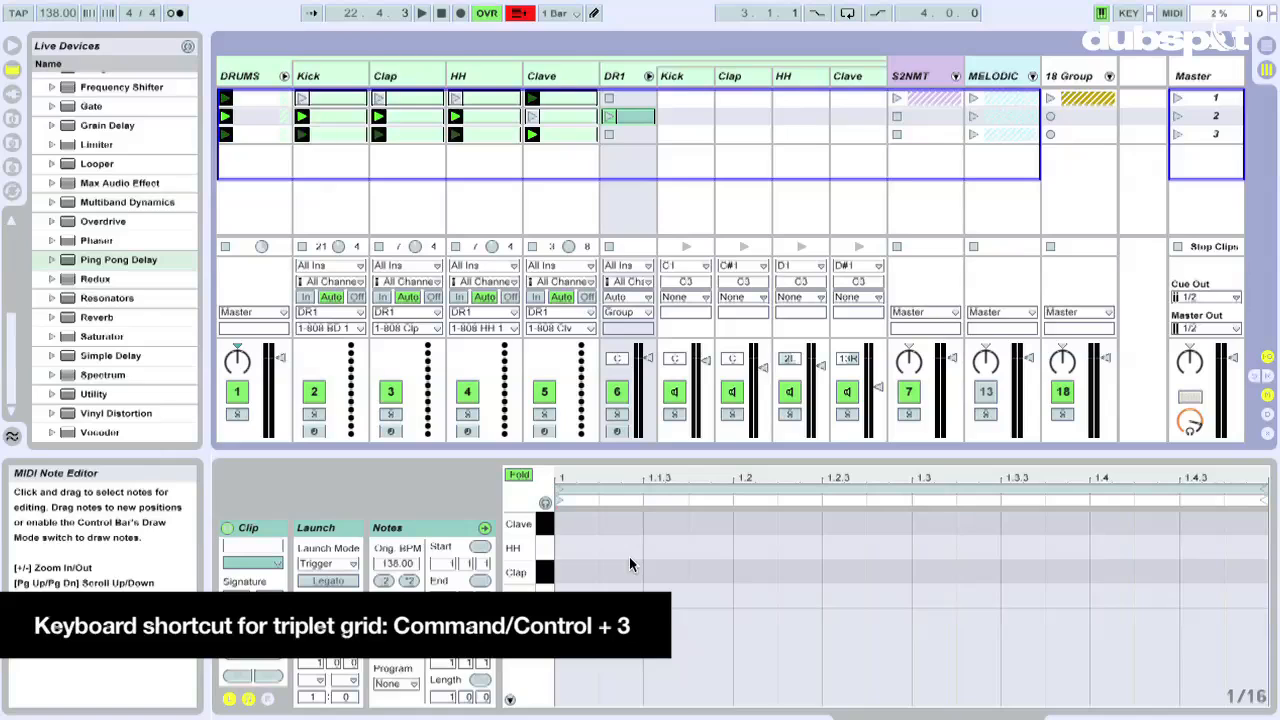
pyautogui.moveTo(676, 320)
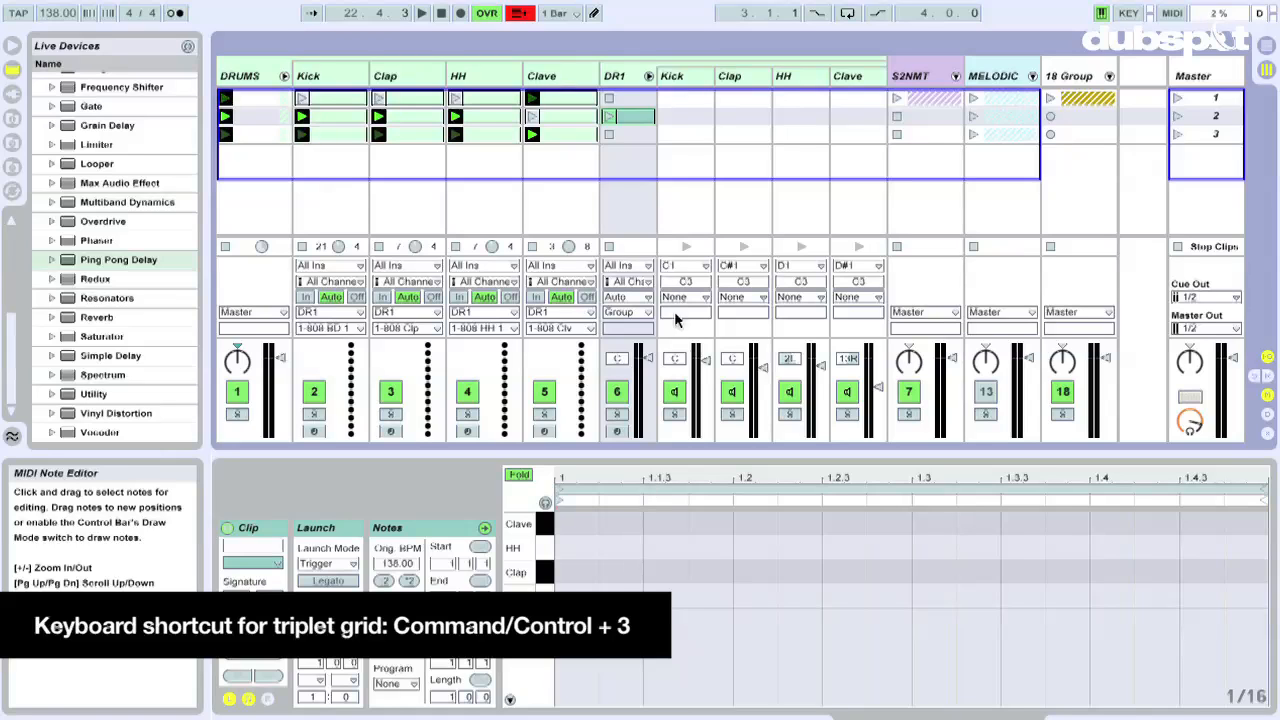
pyautogui.click(628, 114)
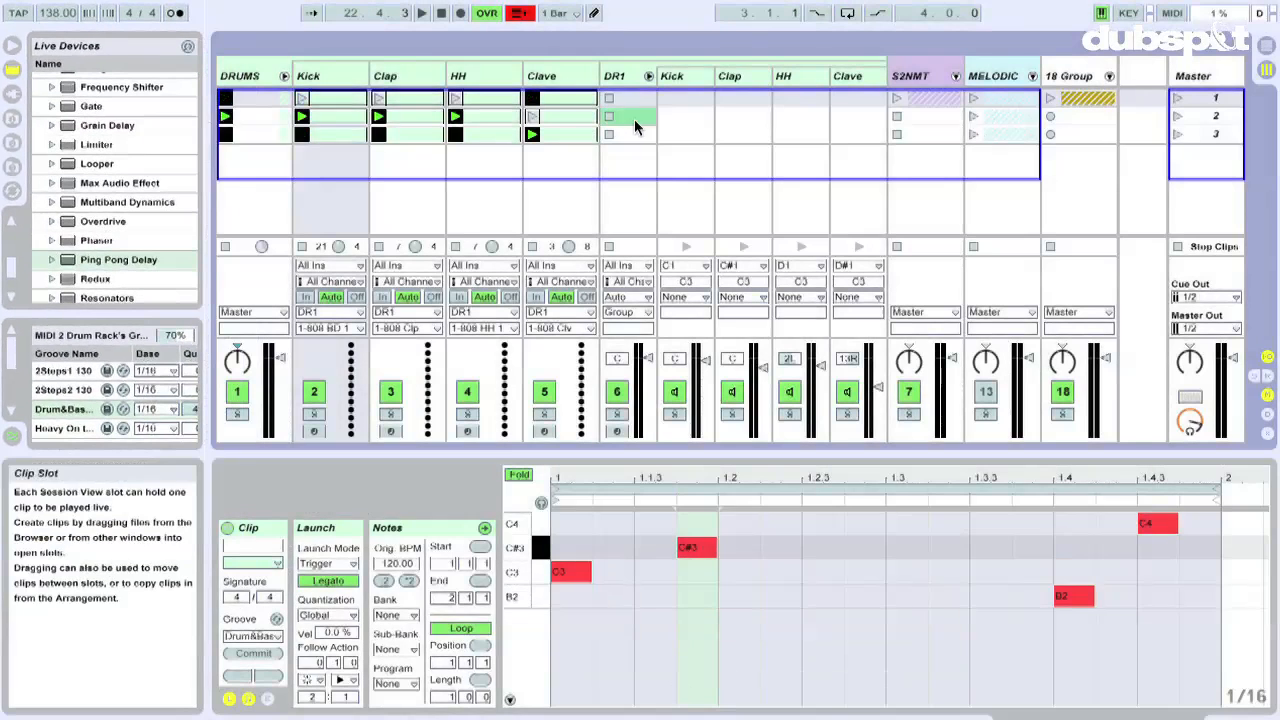
# Select the DR1 third-scene clip and raise a drum's send level to the return chains
pyautogui.click(628, 116)
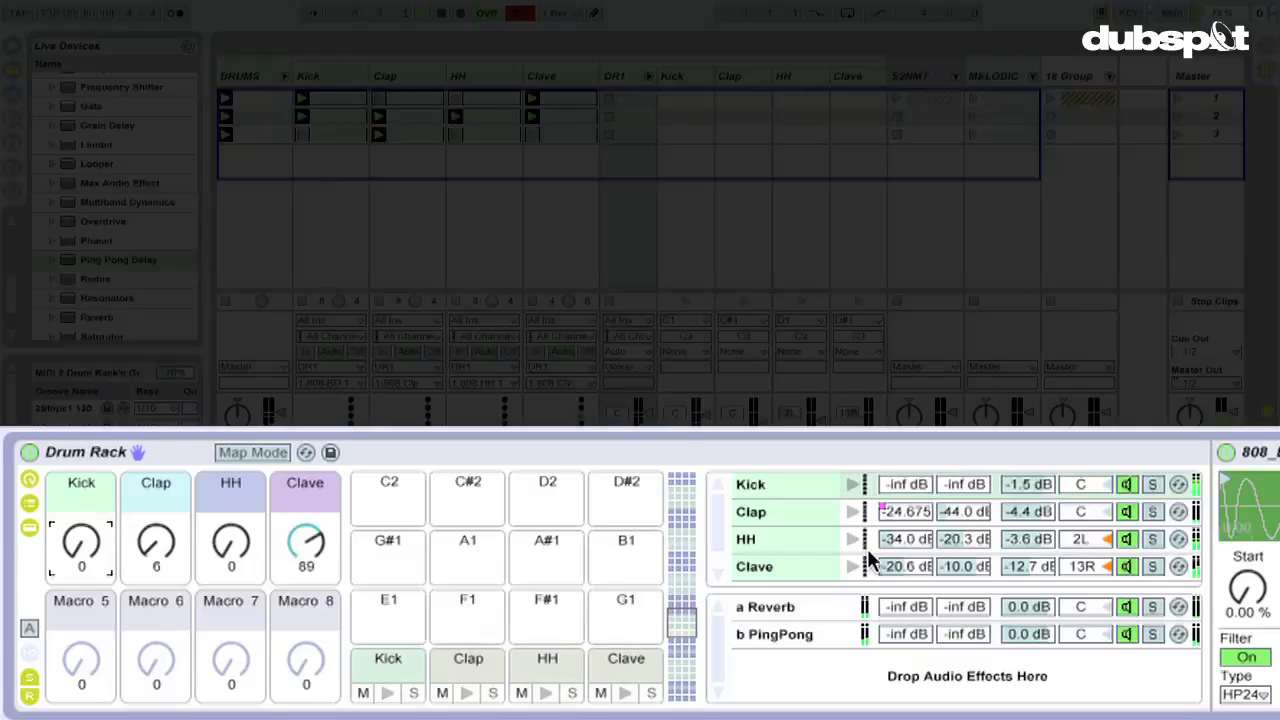
pyautogui.moveTo(304, 544); pyautogui.dragTo(304, 580)
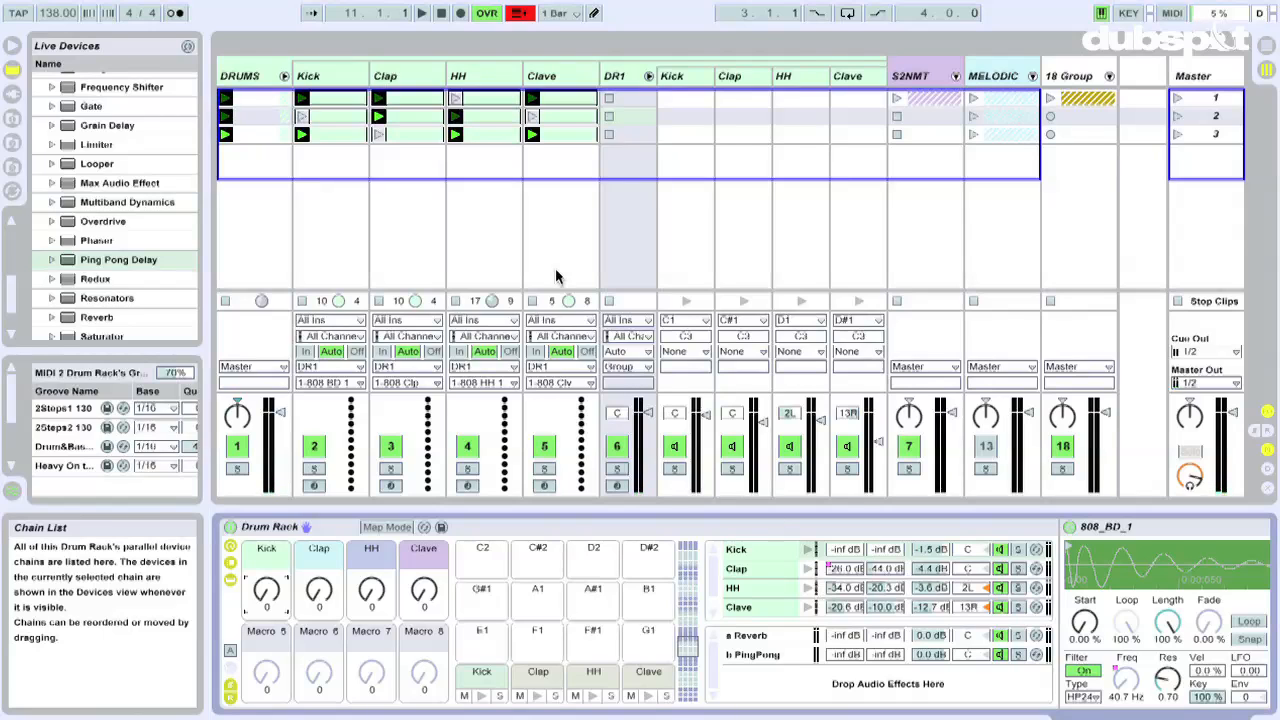
pyautogui.moveTo(224, 300)
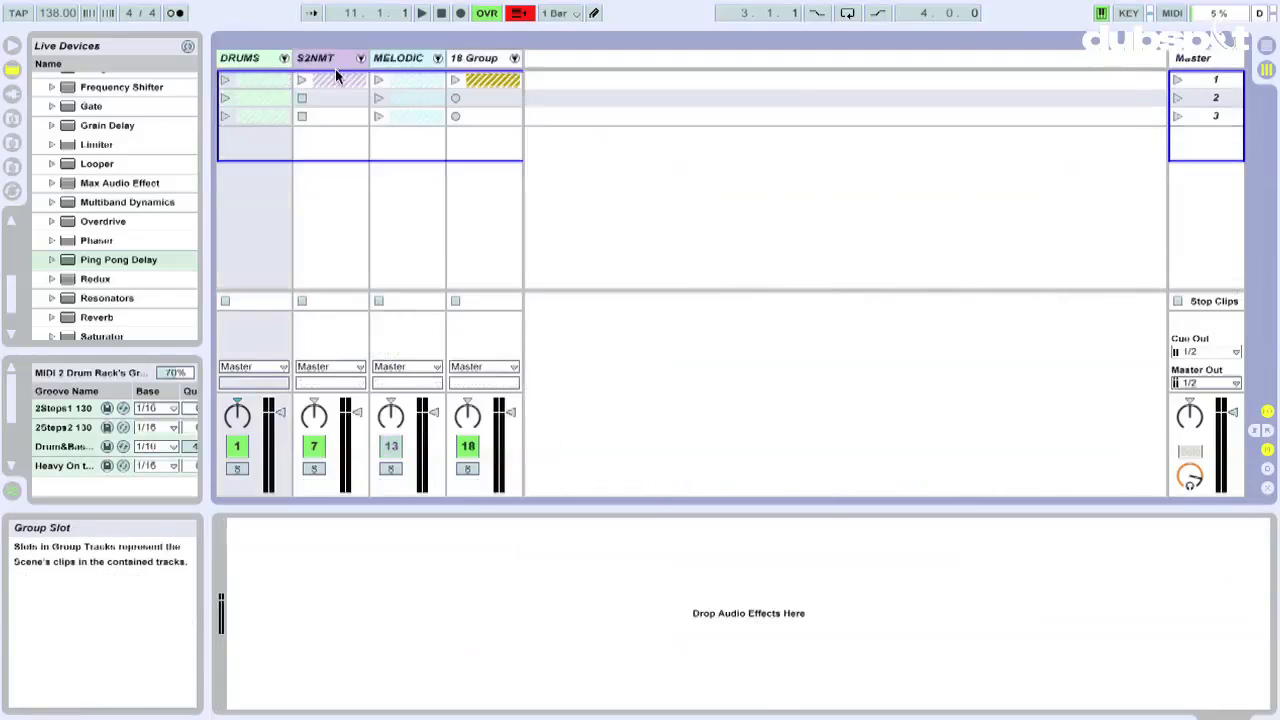
# Unfold the S2NMT group and check the Slice 3 track's output routing to its DR2 chain
pyautogui.click(316, 56)
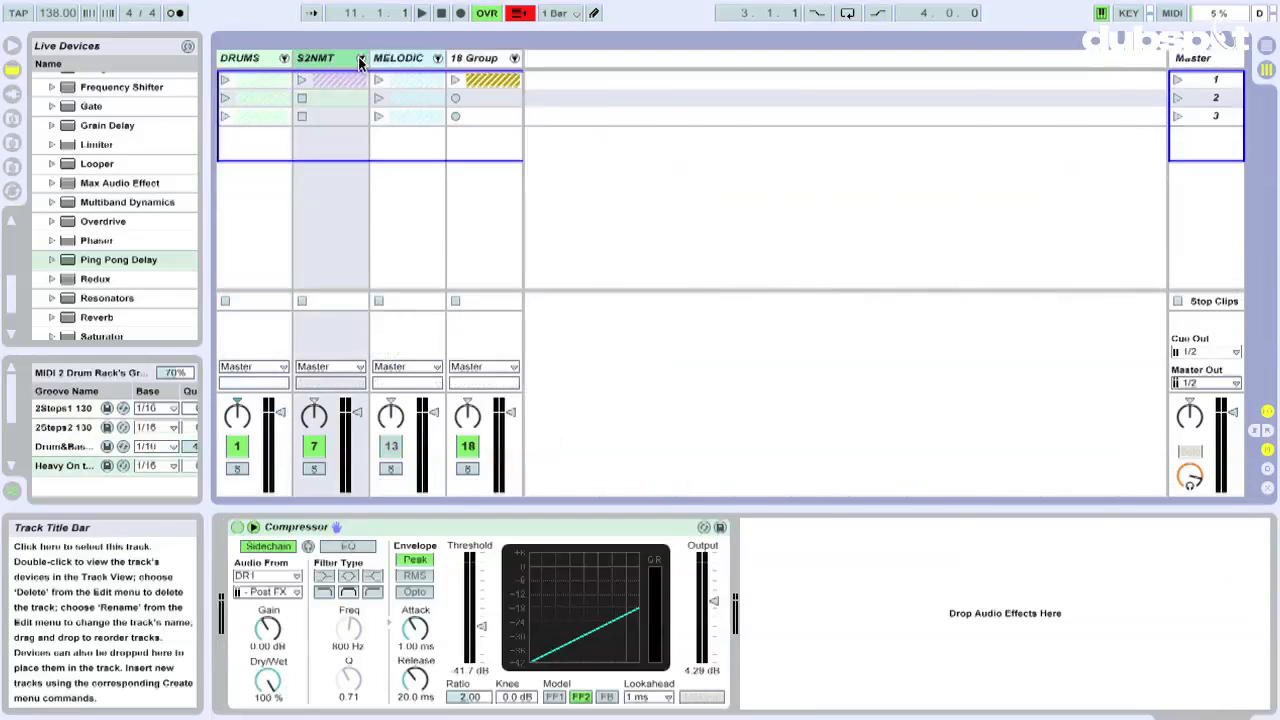
pyautogui.click(360, 58)
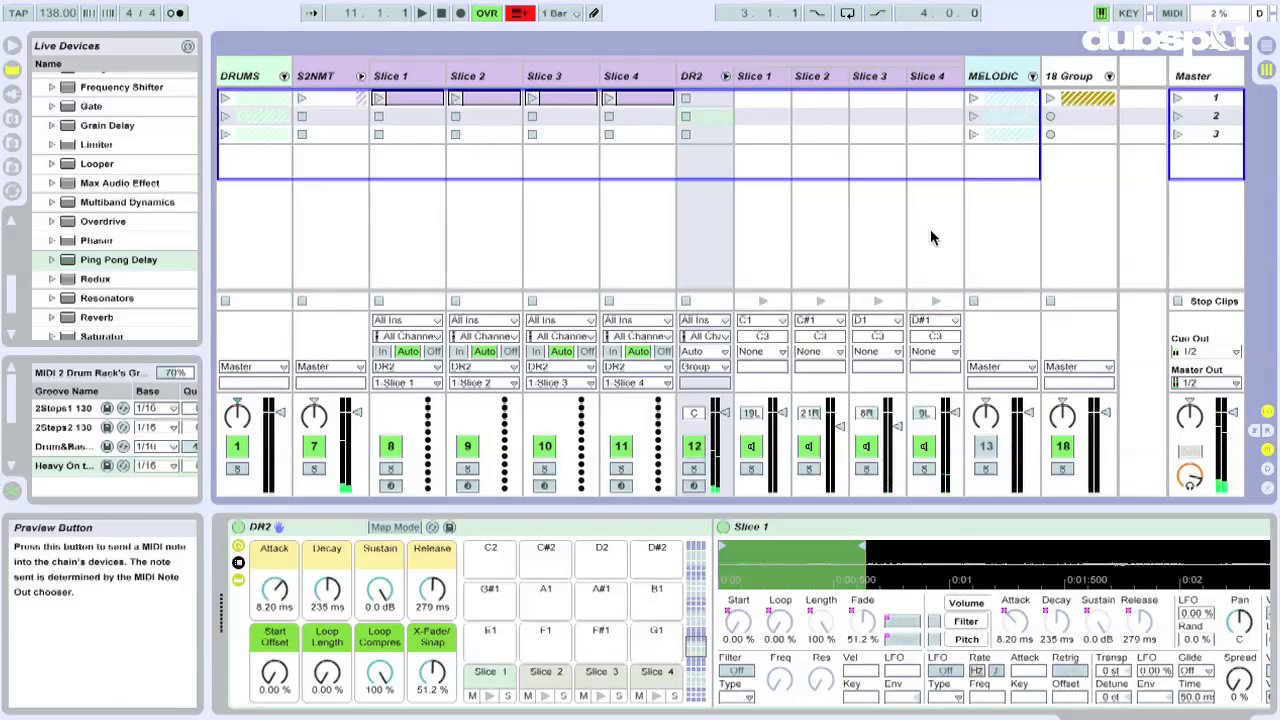
pyautogui.moveTo(756, 76)
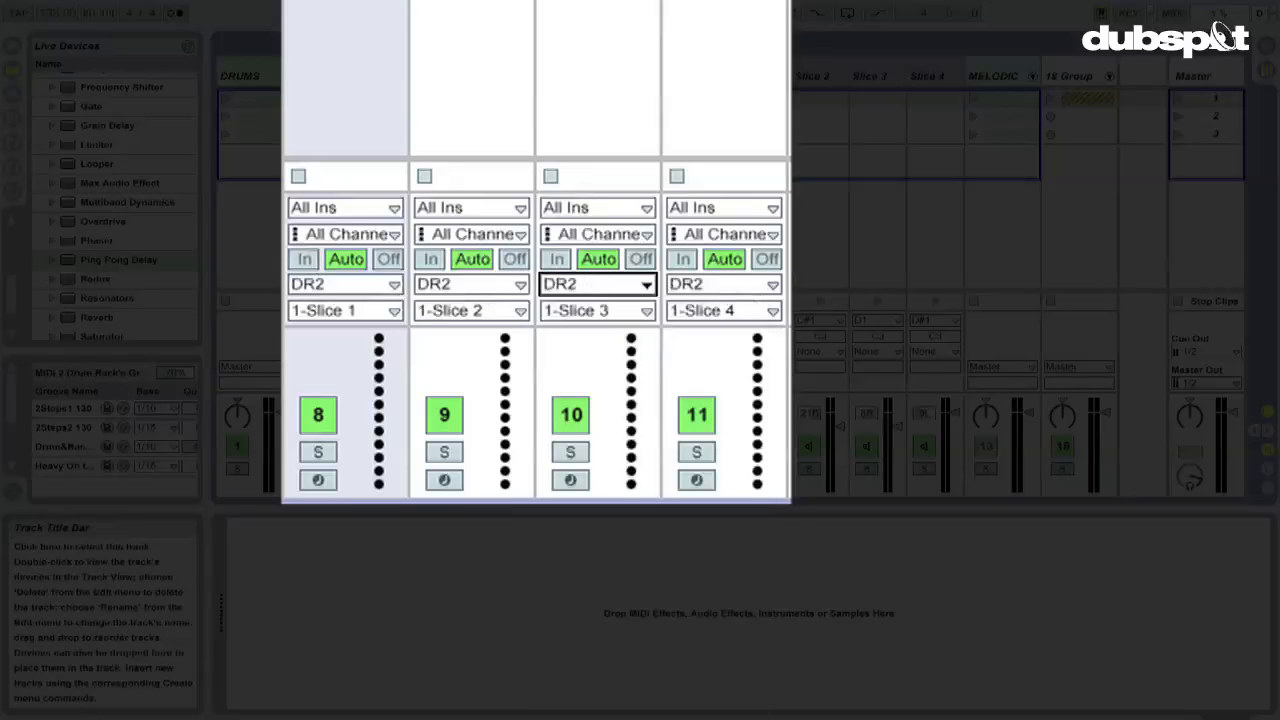
pyautogui.click(344, 310)
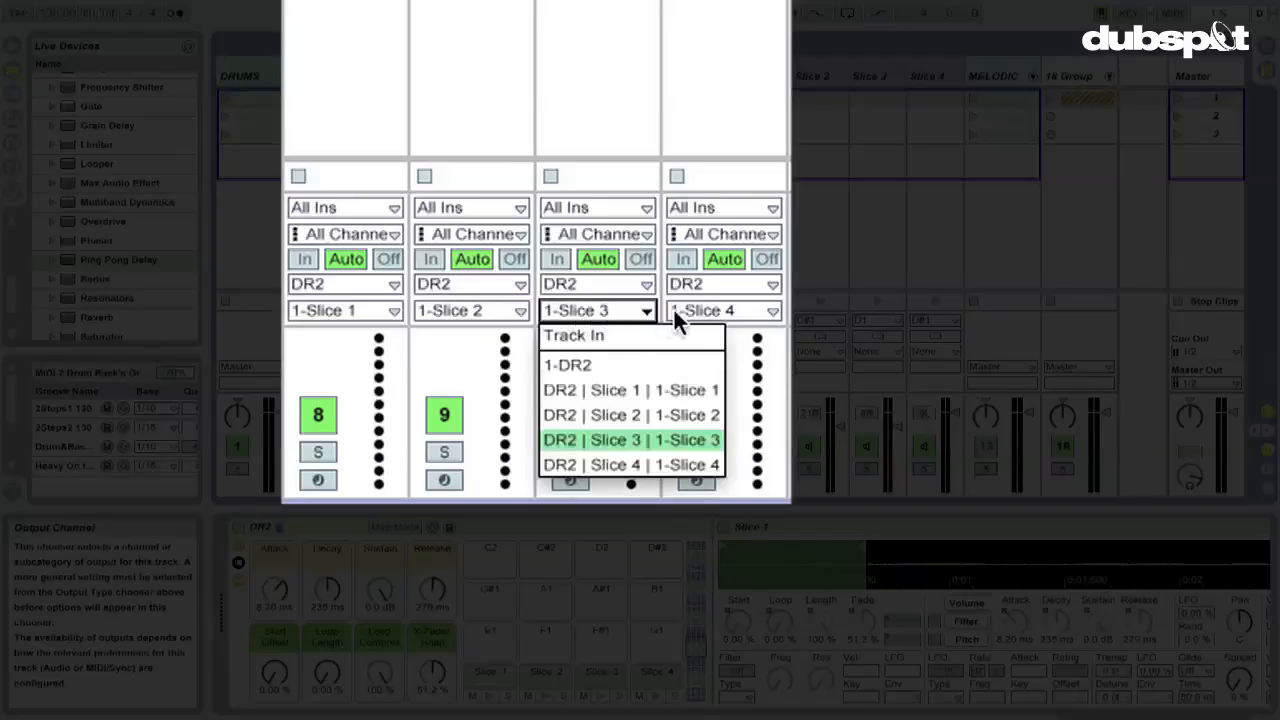
pyautogui.click(630, 440)
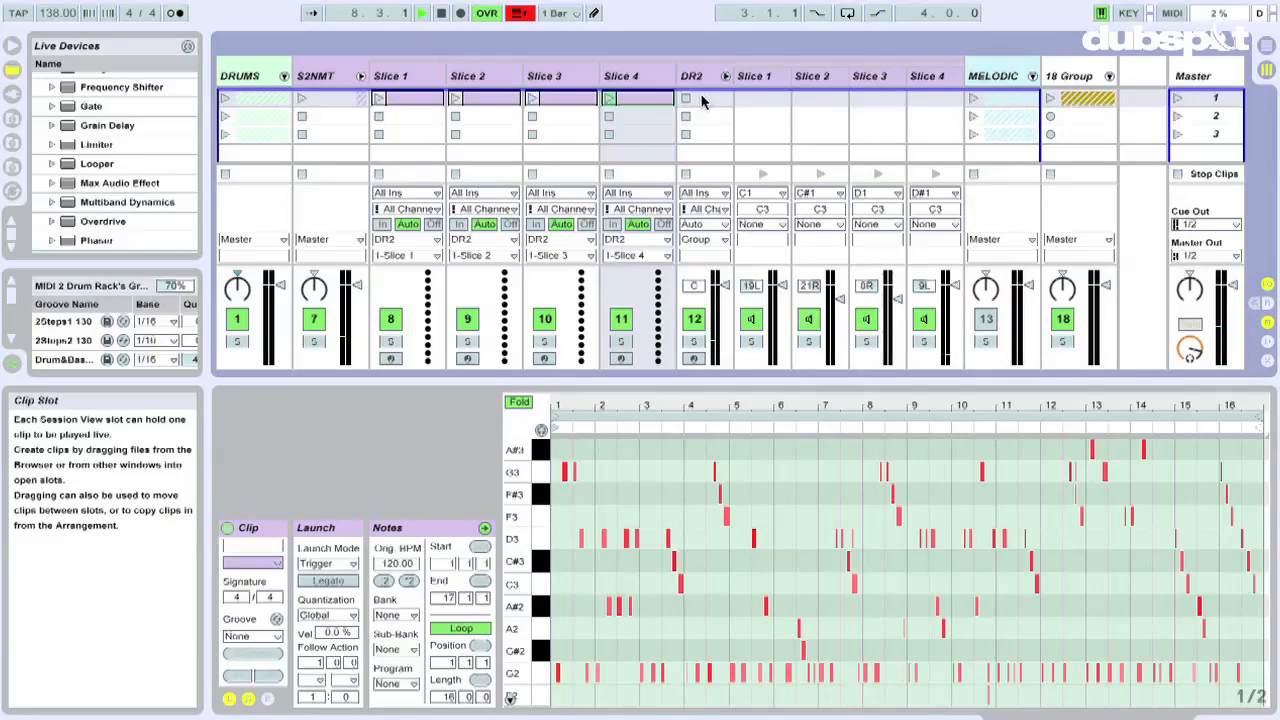
# Launch the sliced beat from the DR2 scene and select the Slice 4 track to show its Simpler
pyautogui.click(704, 98)
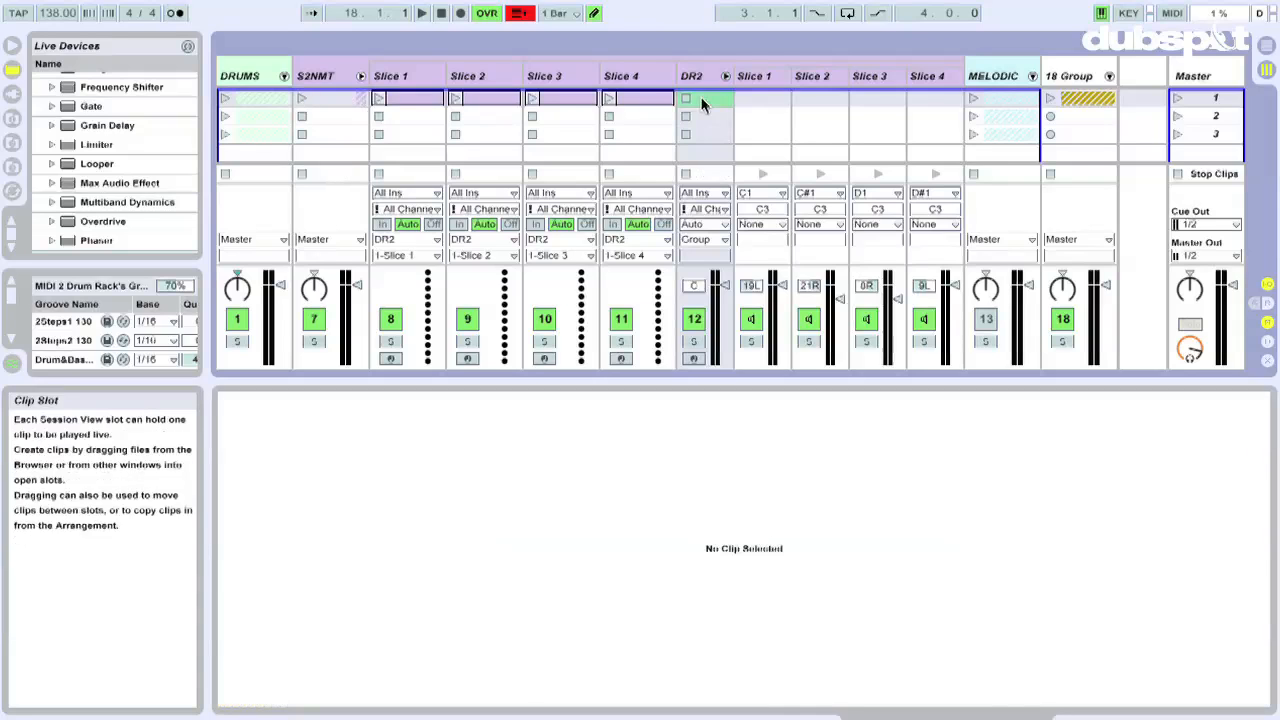
pyautogui.click(610, 98)
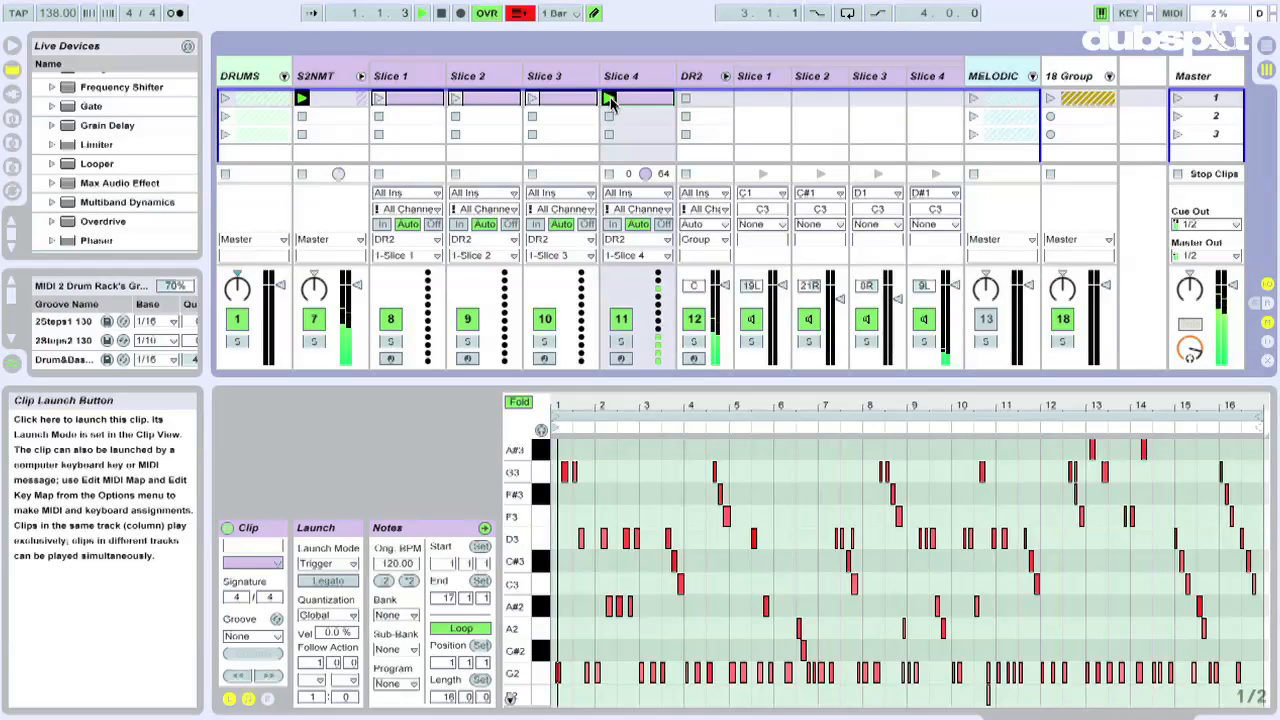
pyautogui.click(608, 98)
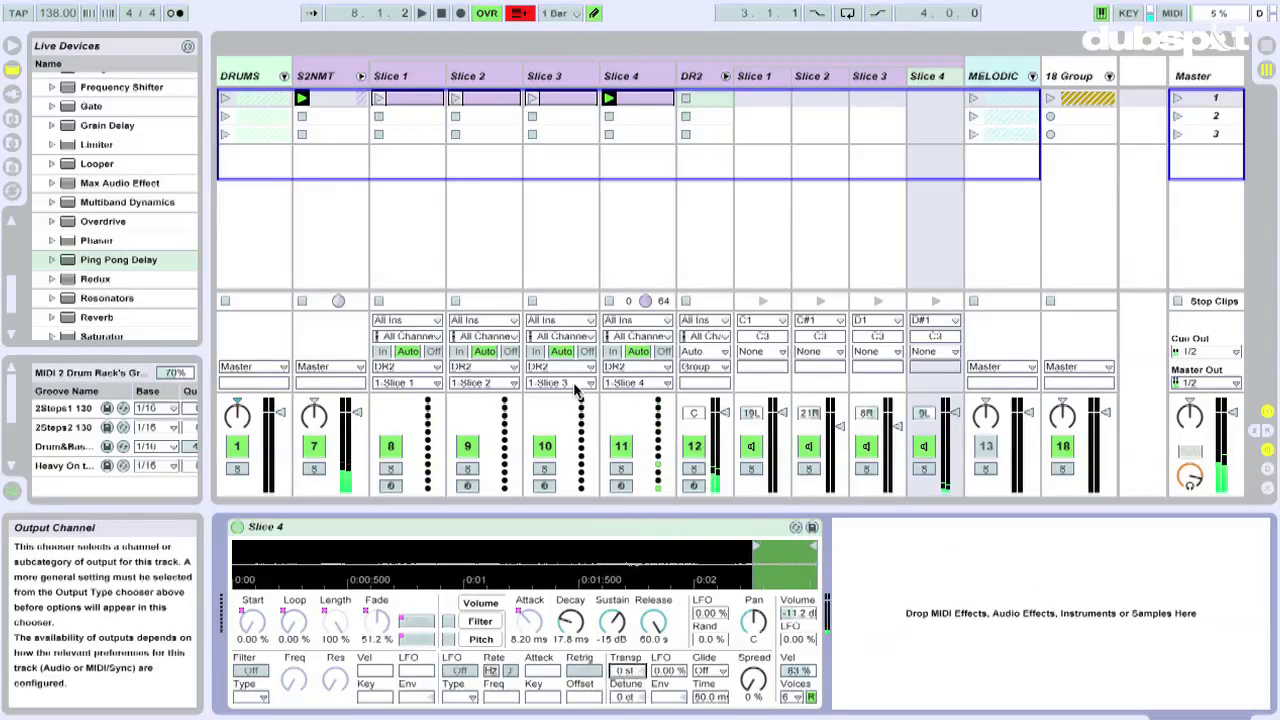
pyautogui.click(302, 98)
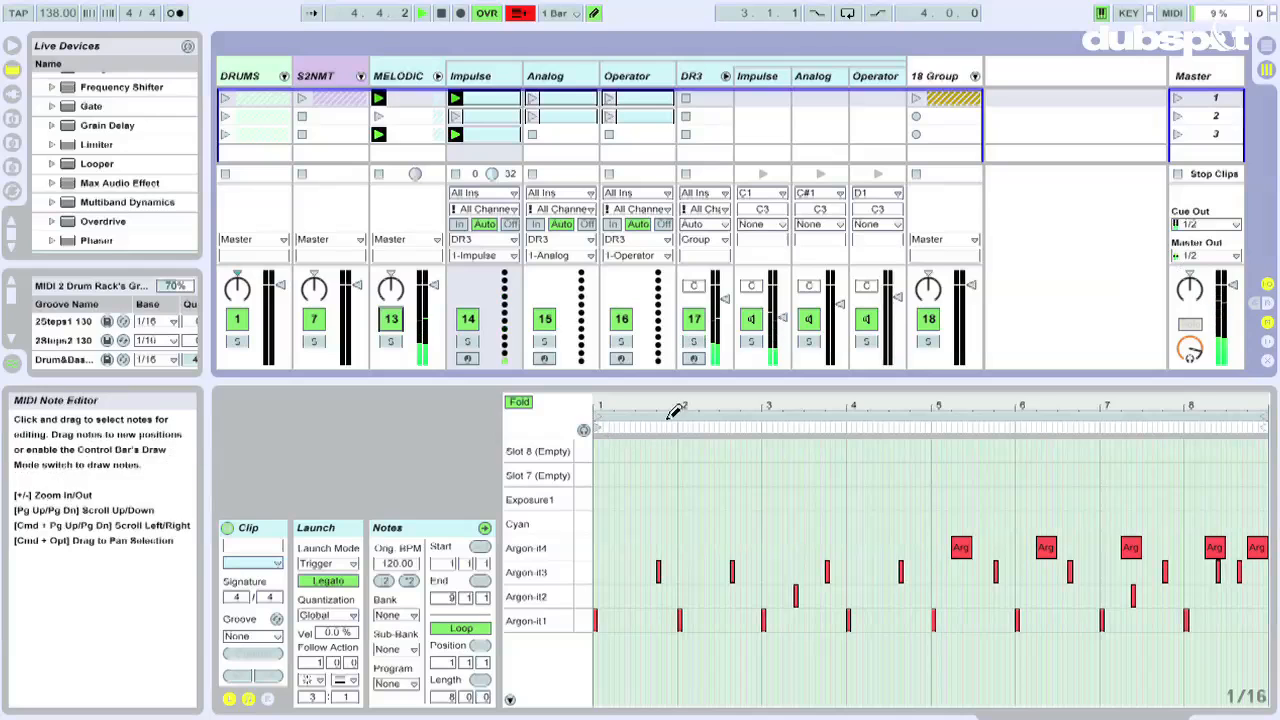
# Select the Impulse track's clip to show its notes in the editor
pyautogui.click(484, 96)
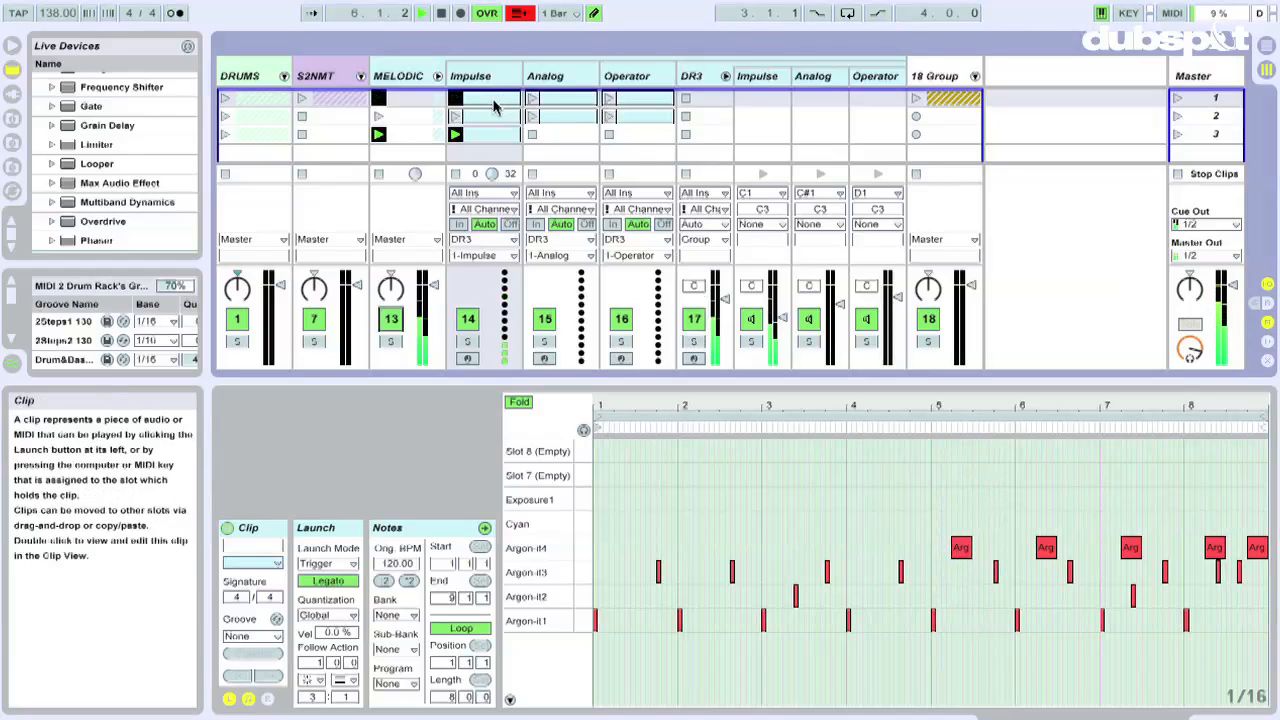